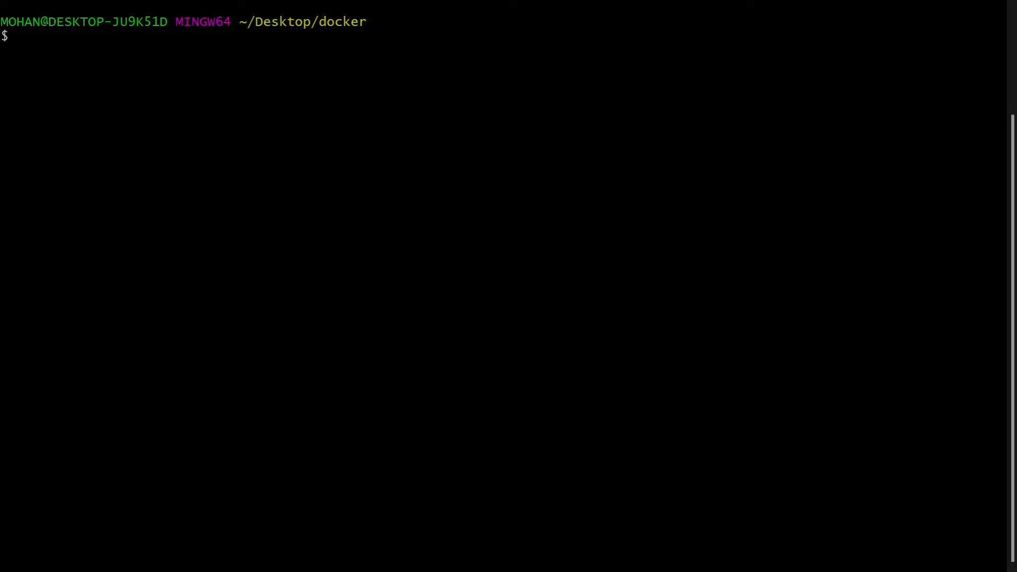
Create a PHP folder under ~/Desktop/docker, enter it, and prepare code . to launch VS Code.
{"action": "type", "text": "mkdi"}
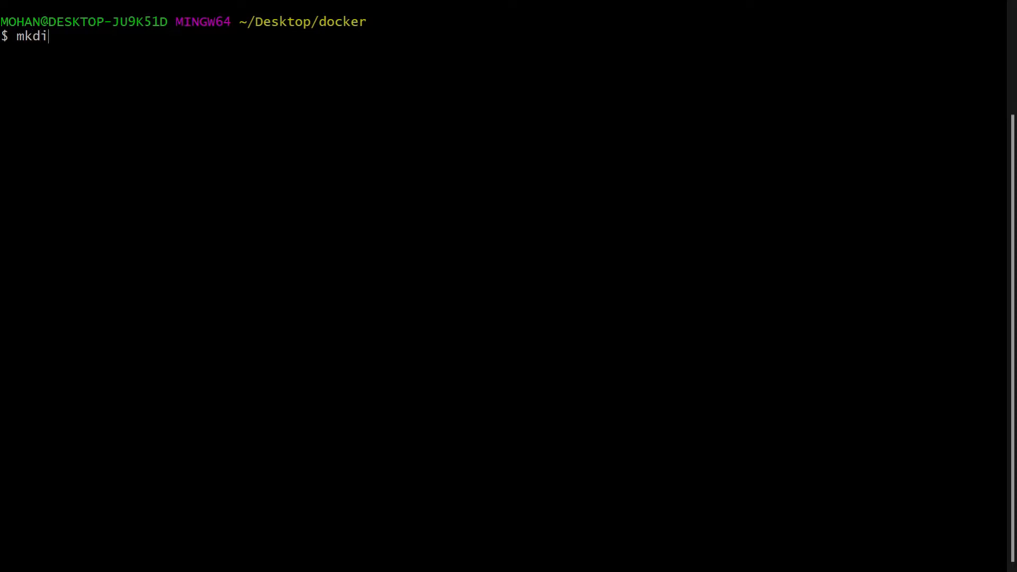
{"action": "type", "text": "r PHP"}
{"action": "type", "text": "cd PHP"}
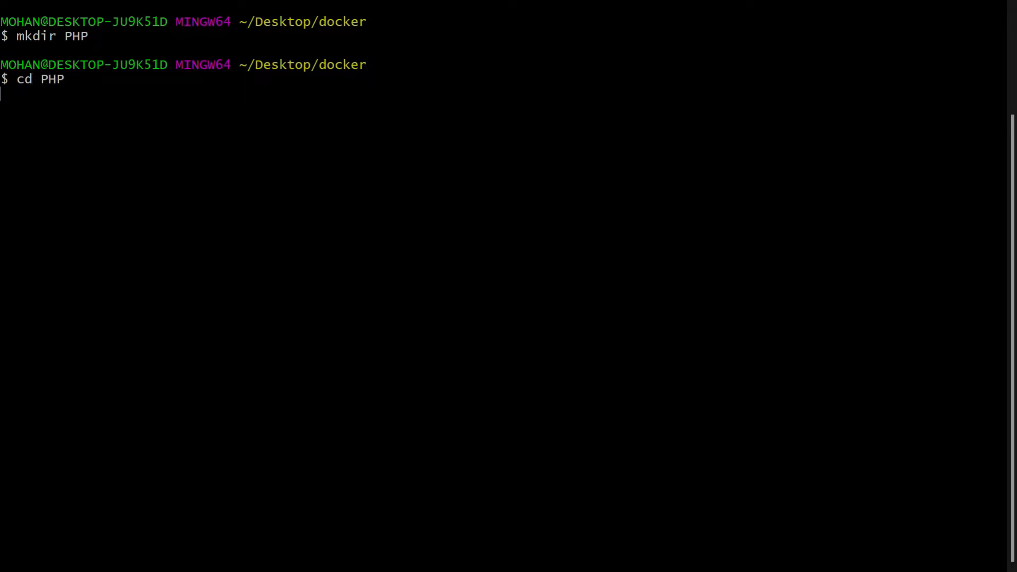
{"action": "type", "text": "code"}
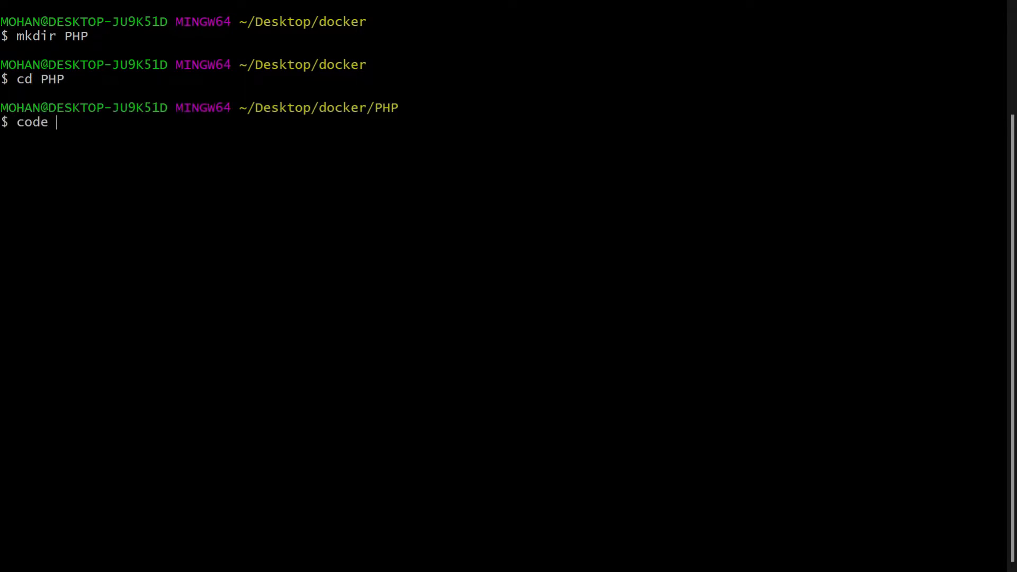
{"action": "type", "text": "."}
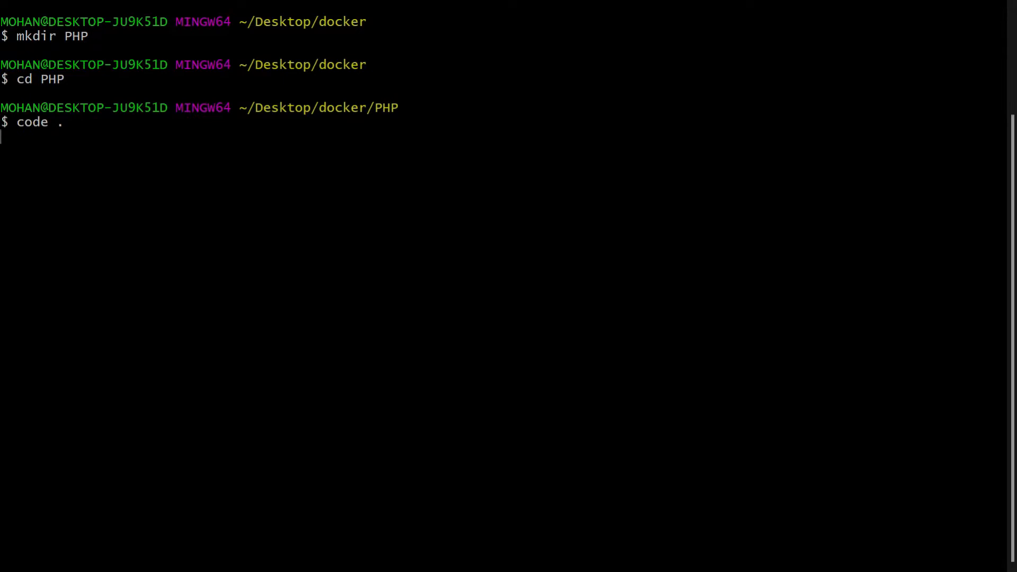
Open the PHP folder in VS Code and create the empty Dockerfile and index.php files.
{"action": "key", "text": "Return"}
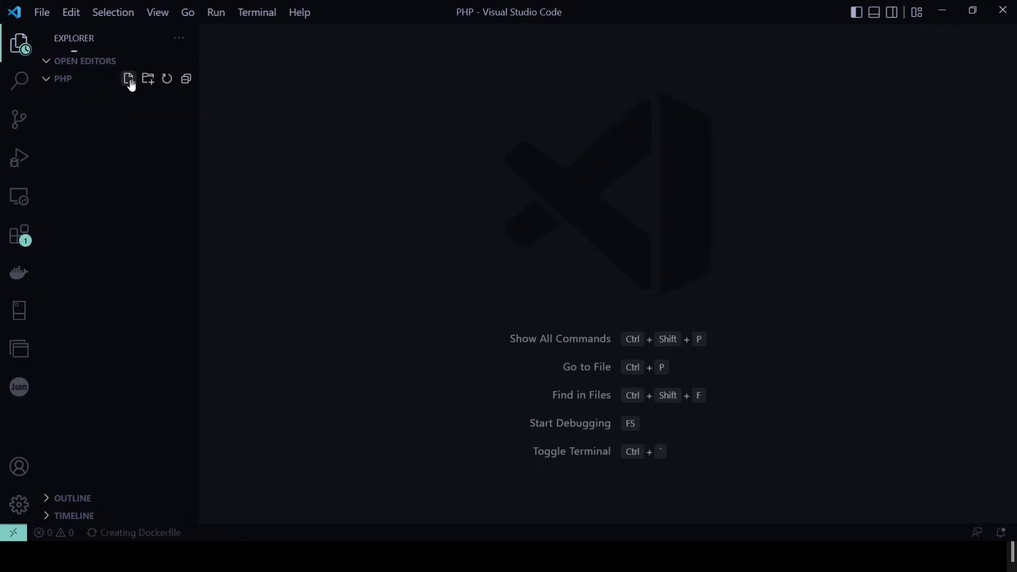
{"action": "left_click", "coordinate": [128, 79]}
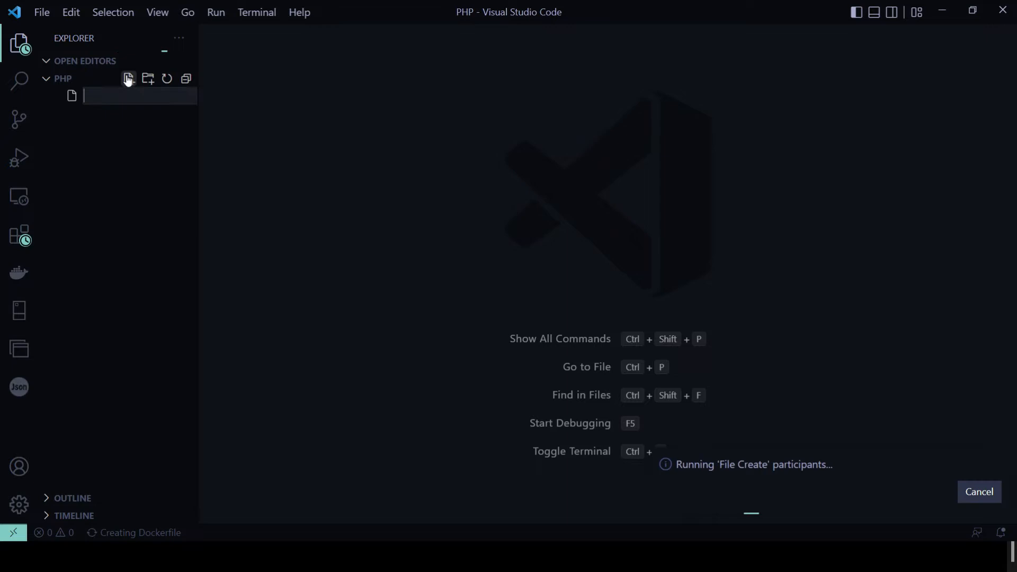
{"action": "type", "text": "index.php"}
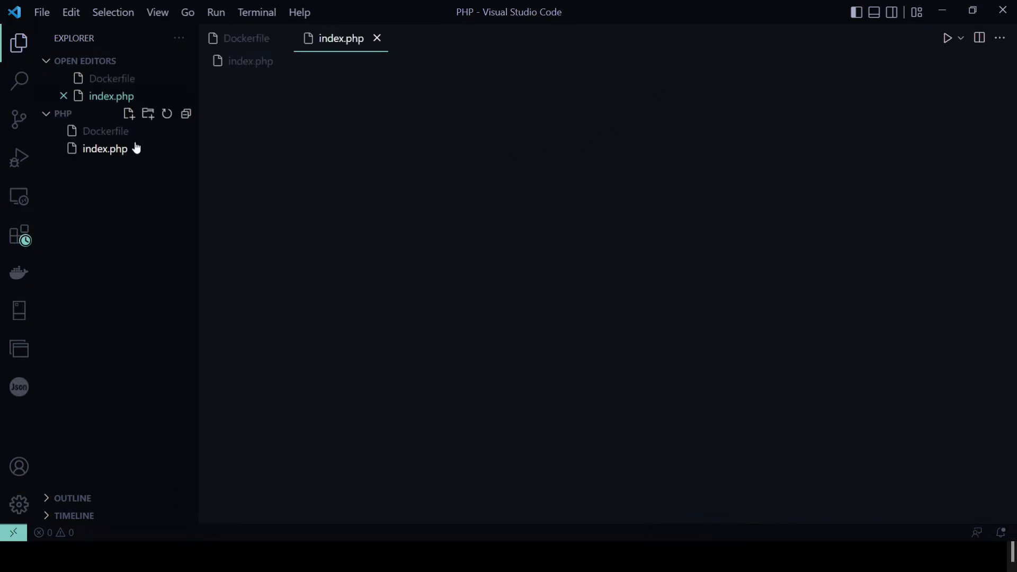
Write index.php as an html page with <?php echo "Hello world from a php container" ?>.
{"action": "left_click", "coordinate": [105, 149]}
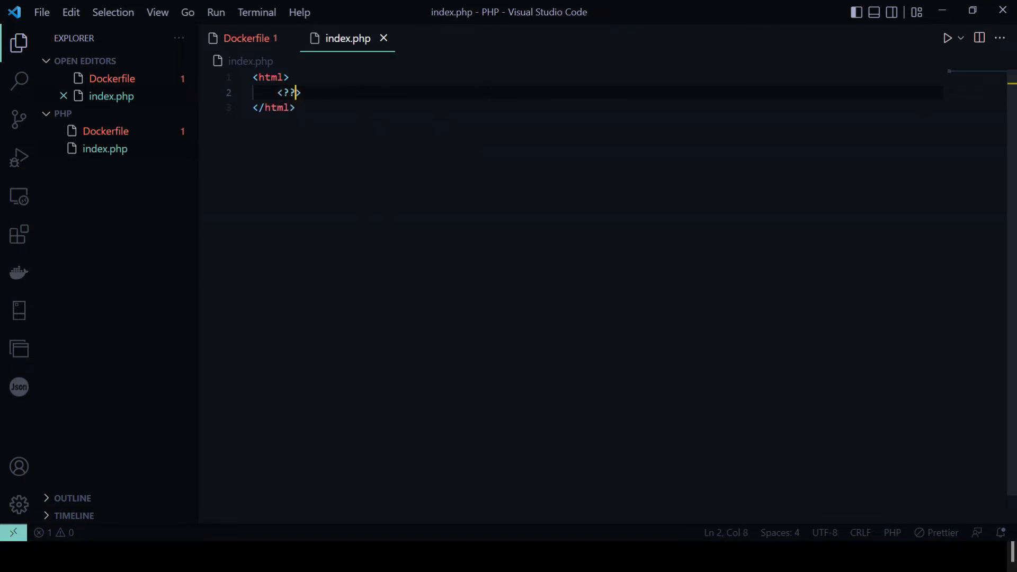
{"action": "key", "text": "Backspace"}
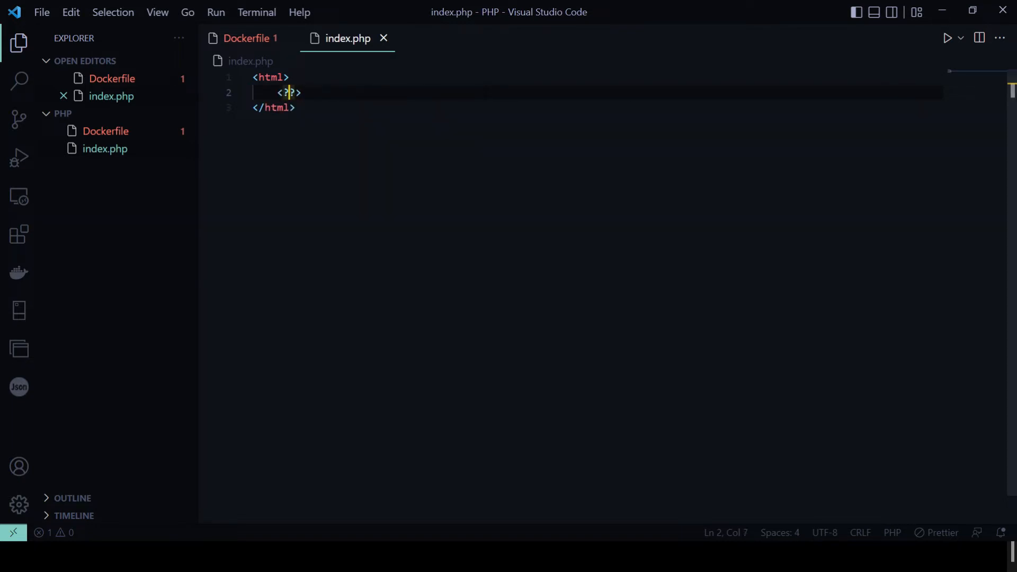
{"action": "type", "text": "php"}
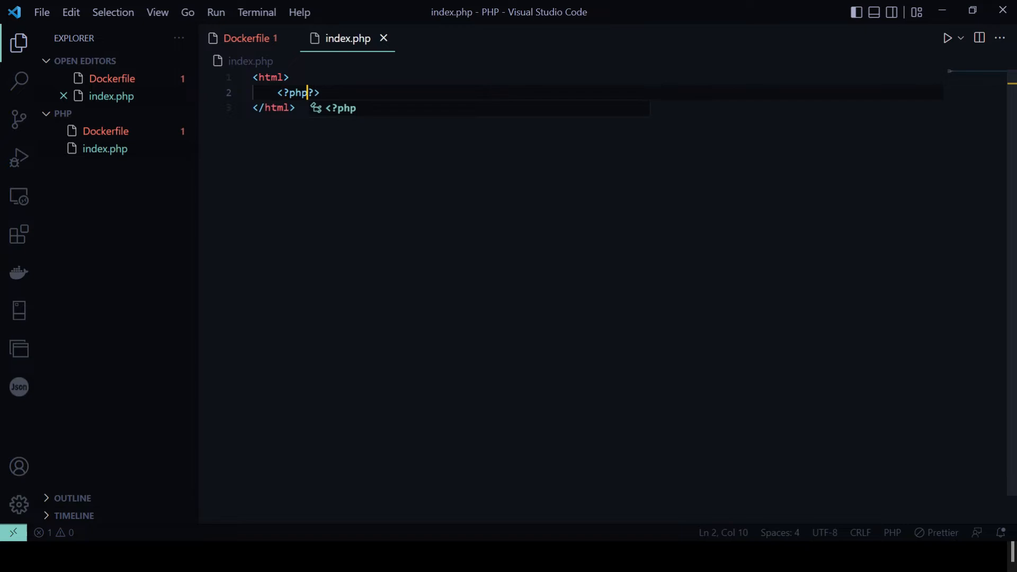
{"action": "type", "text": "exhp"}
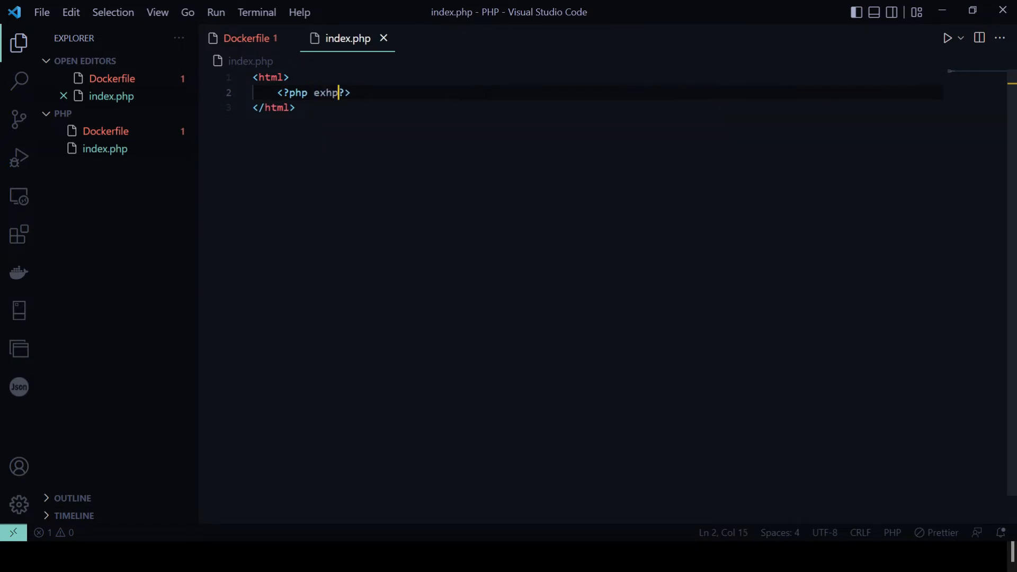
{"action": "type", "text": "echo \""}
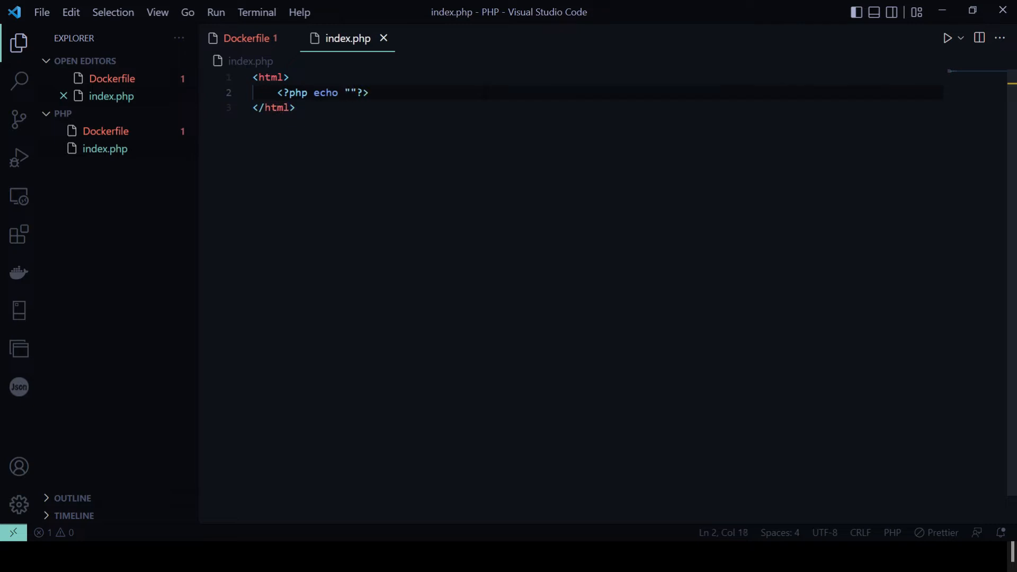
{"action": "type", "text": "Hello world from"}
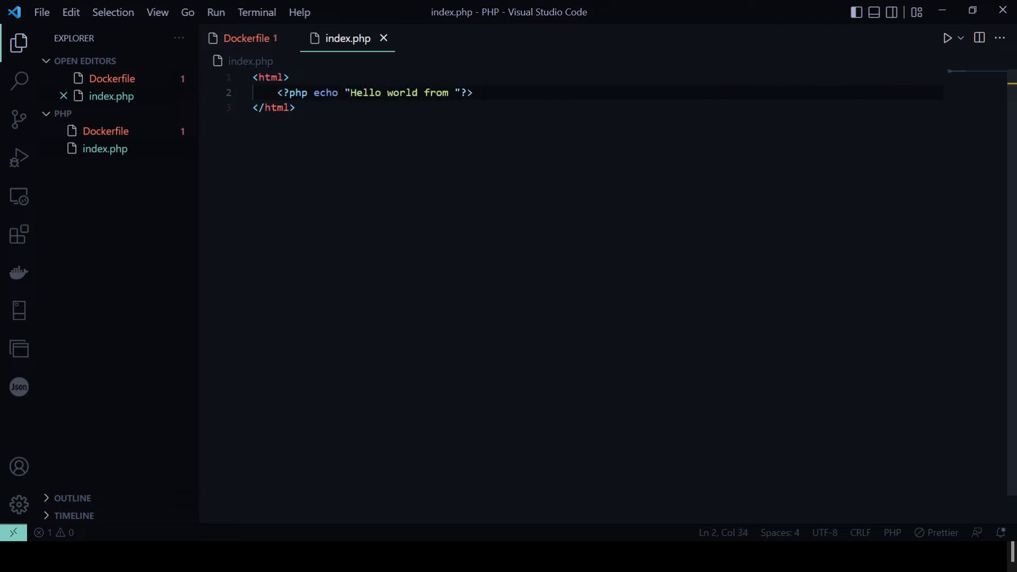
{"action": "type", "text": "a php conatiner"}
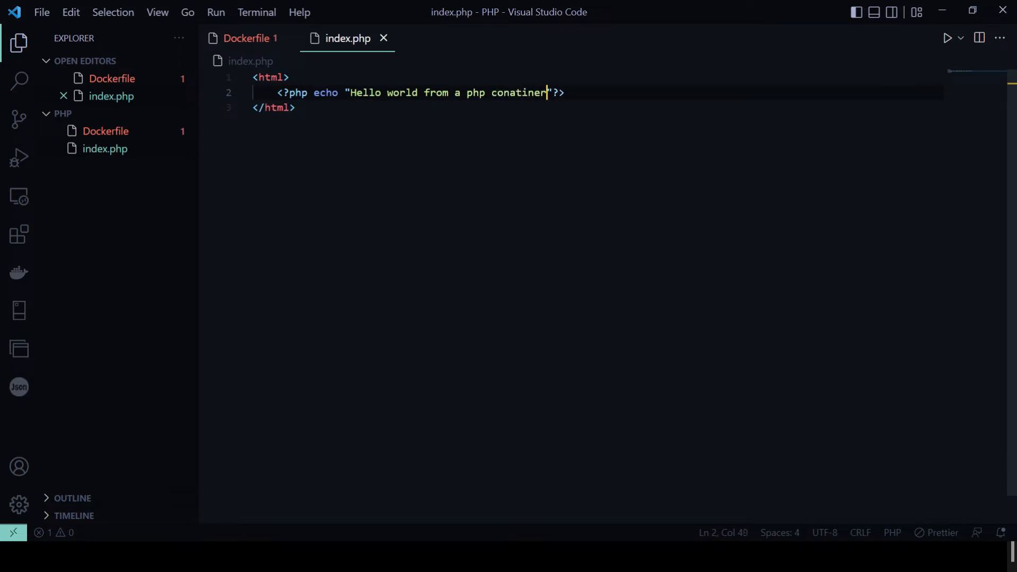
{"action": "key", "text": "BackSpace"}
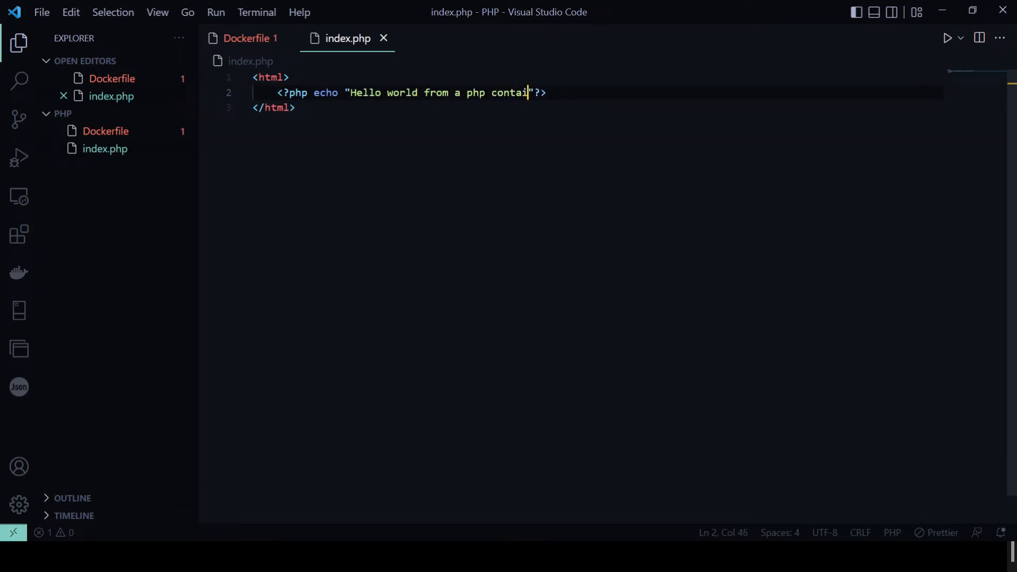
{"action": "type", "text": "ner"}
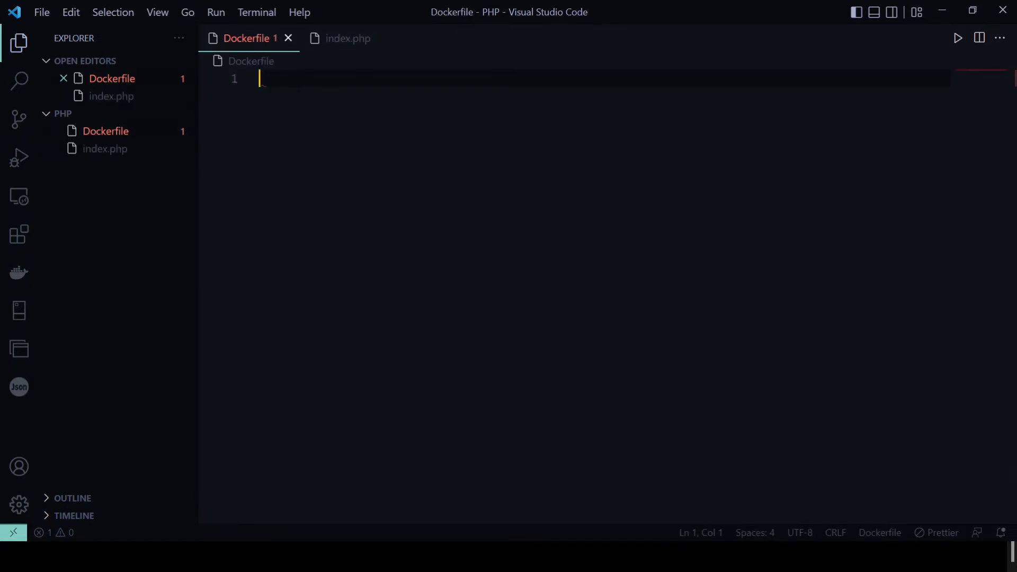
Write the Dockerfile's first two lines: FROM php and COPY ./index.php ./.
{"action": "type", "text": "FROM"}
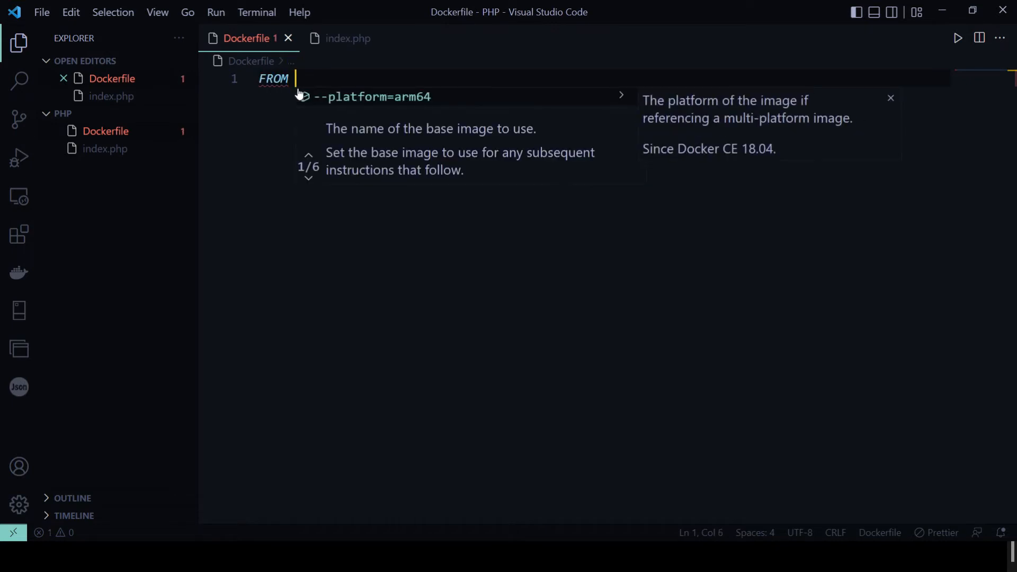
{"action": "type", "text": "ph"}
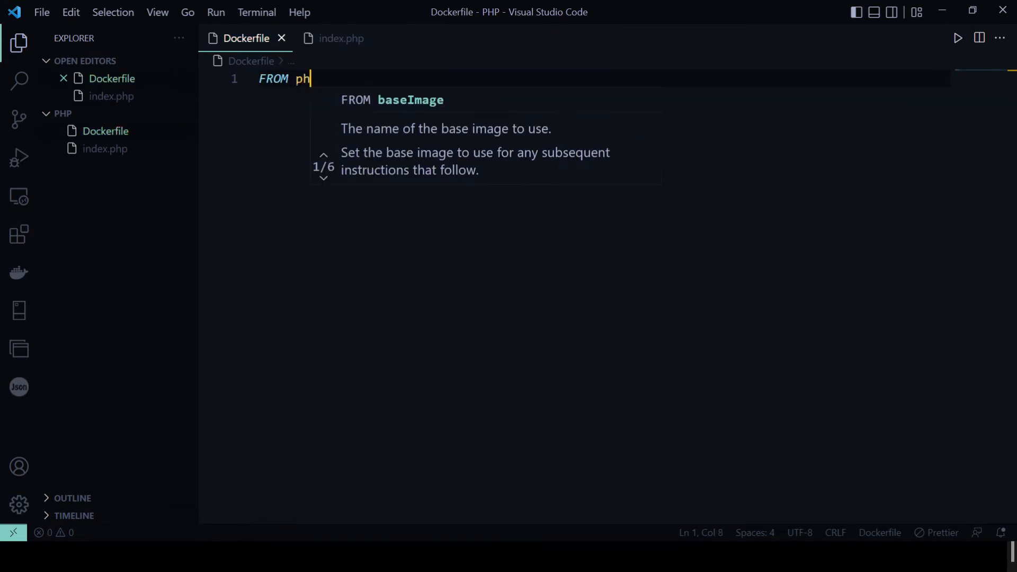
{"action": "key", "text": "Enter"}
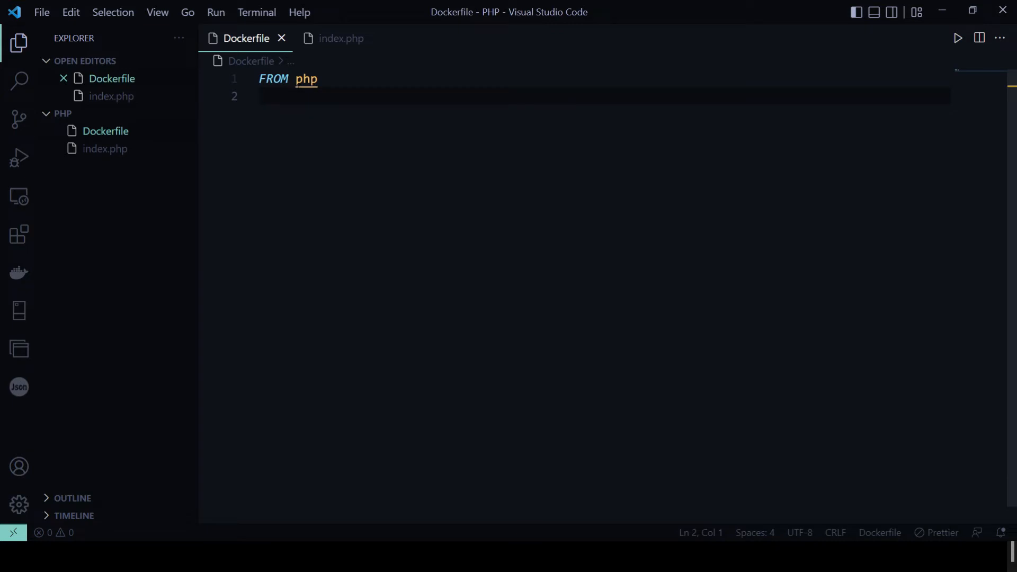
{"action": "type", "text": "COPY ./"}
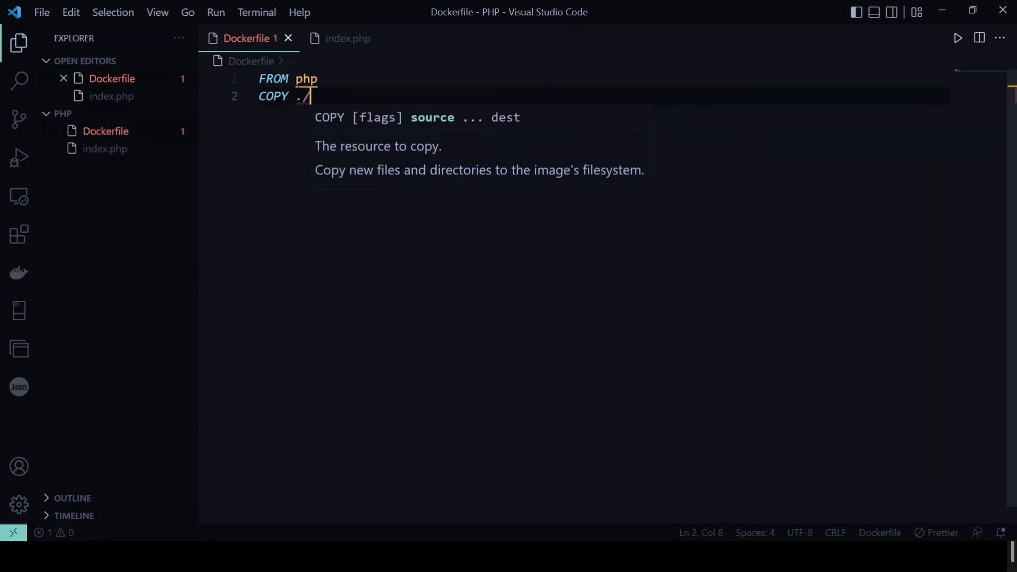
{"action": "type", "text": "index"}
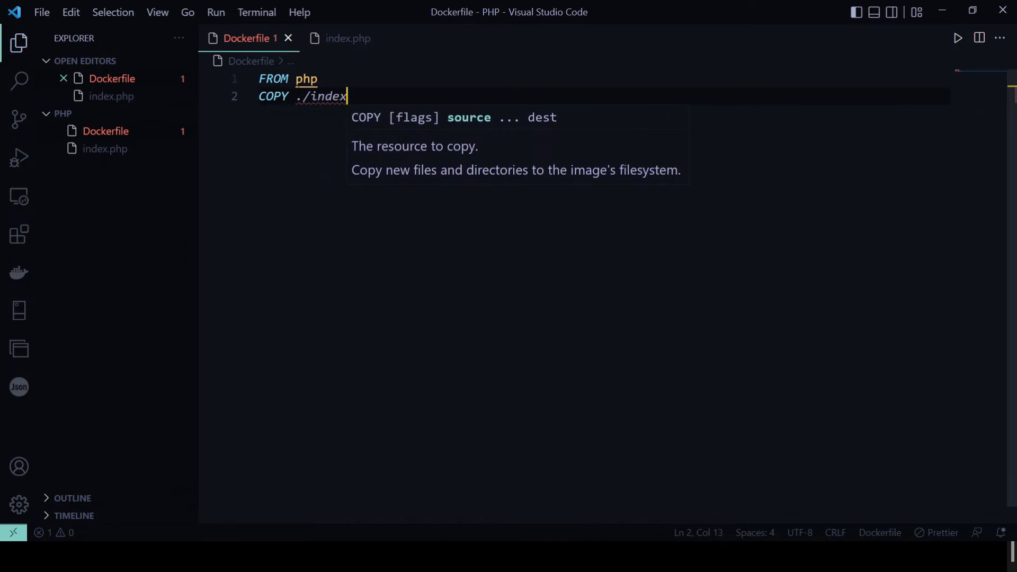
{"action": "type", "text": ".php ./"}
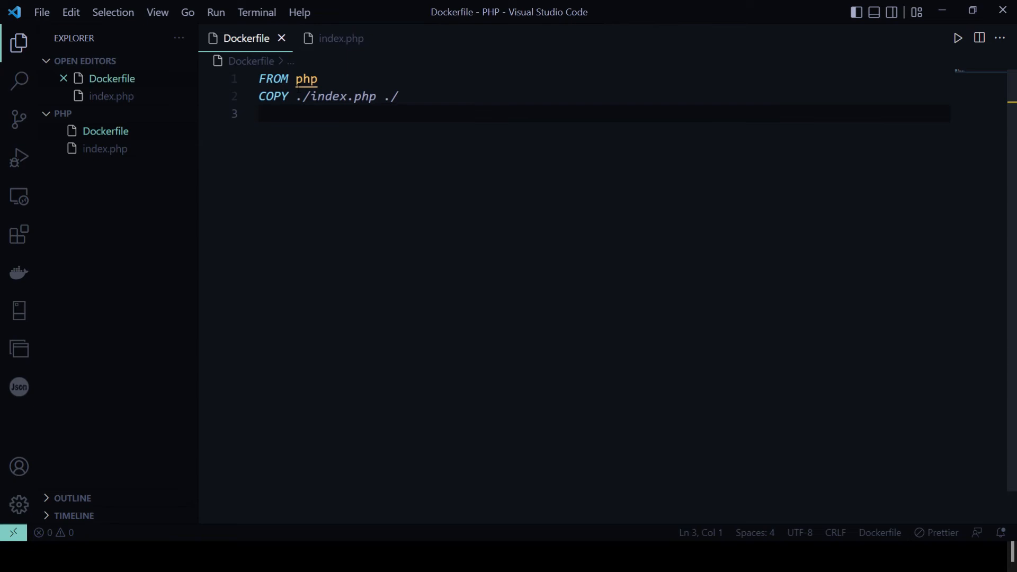
Add CMD ["php", "-S", "0.0.0.0:3000"] to run PHP's built-in server.
{"action": "type", "text": "CMD"}
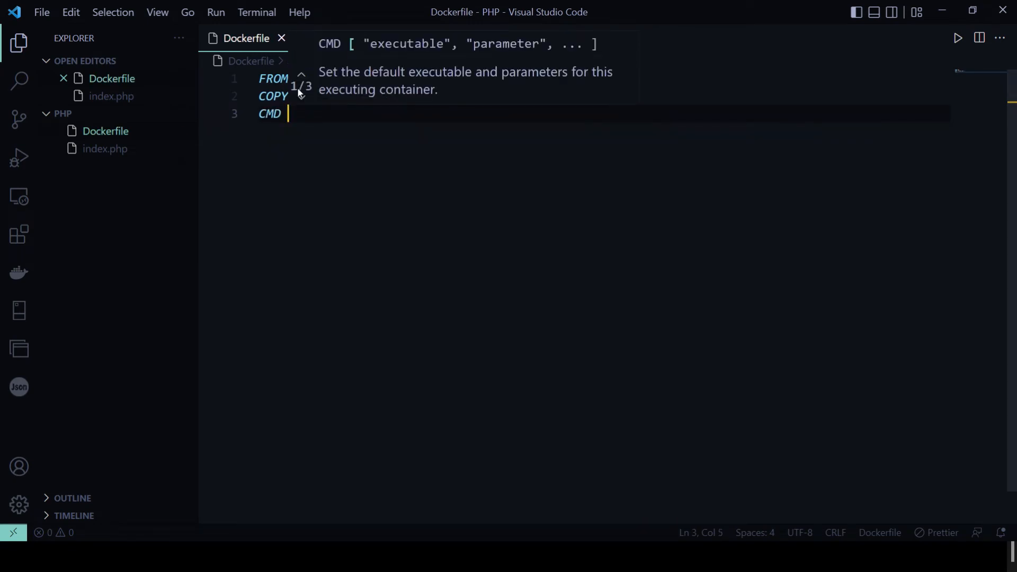
{"action": "type", "text": "[]"}
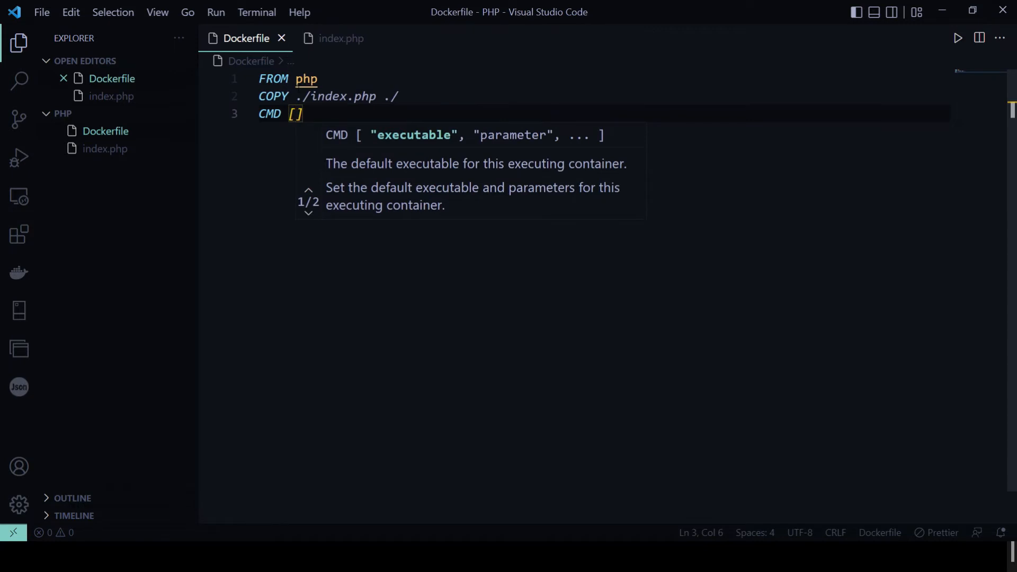
{"action": "type", "text": "\"\""}
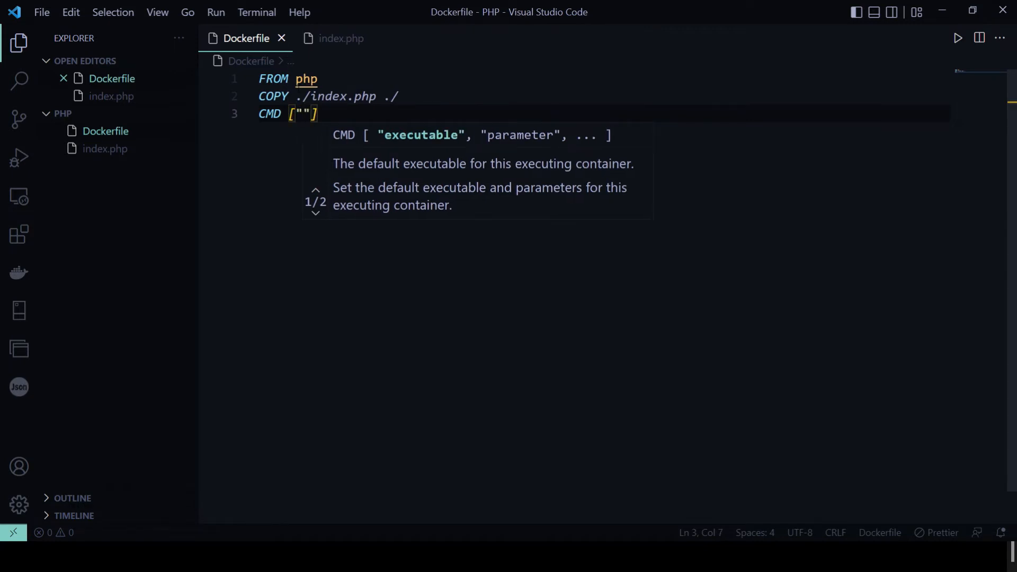
{"action": "type", "text": "php\", \"-S"}
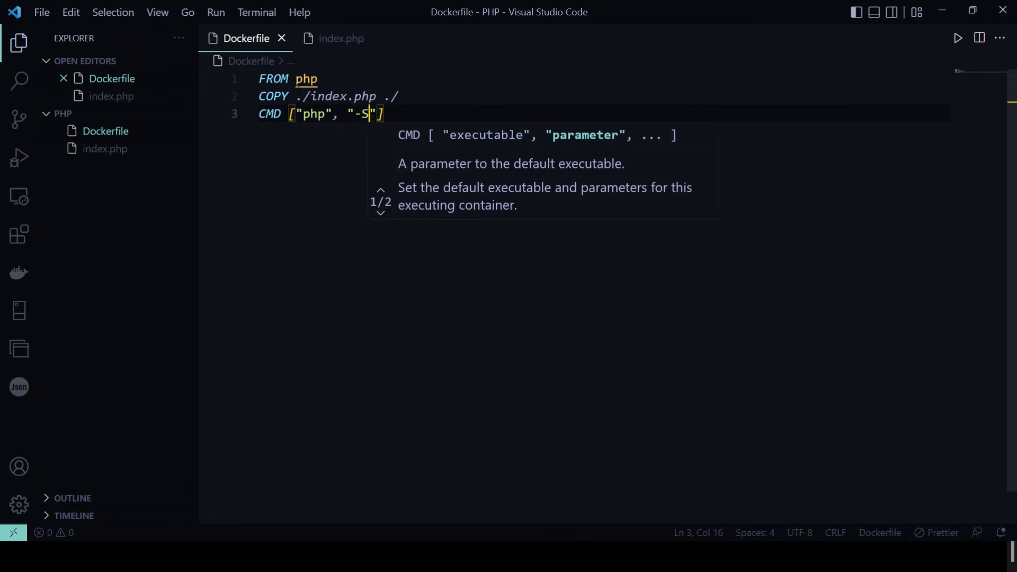
{"action": "type", "text": "\","}
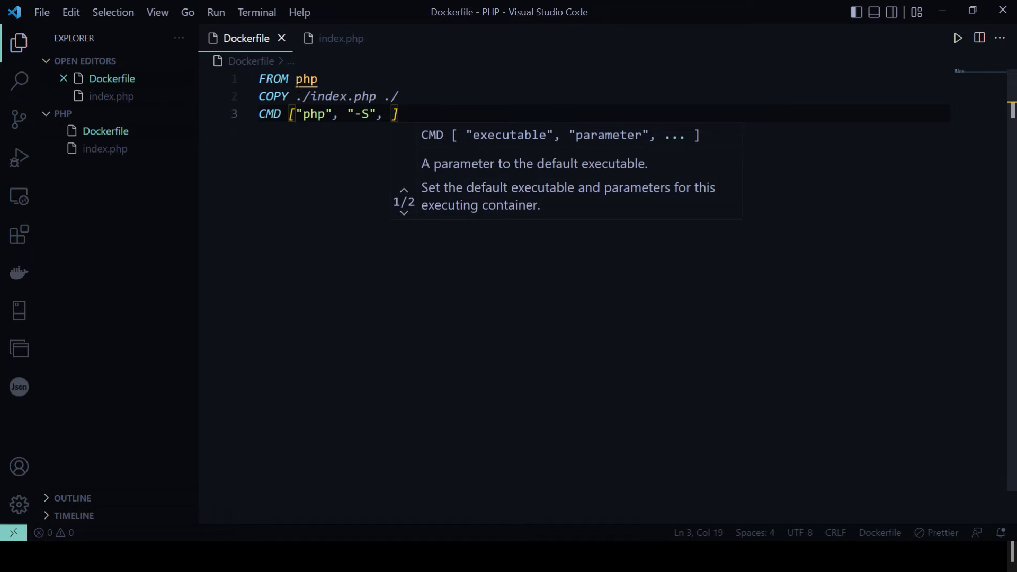
{"action": "type", "text": "\"\""}
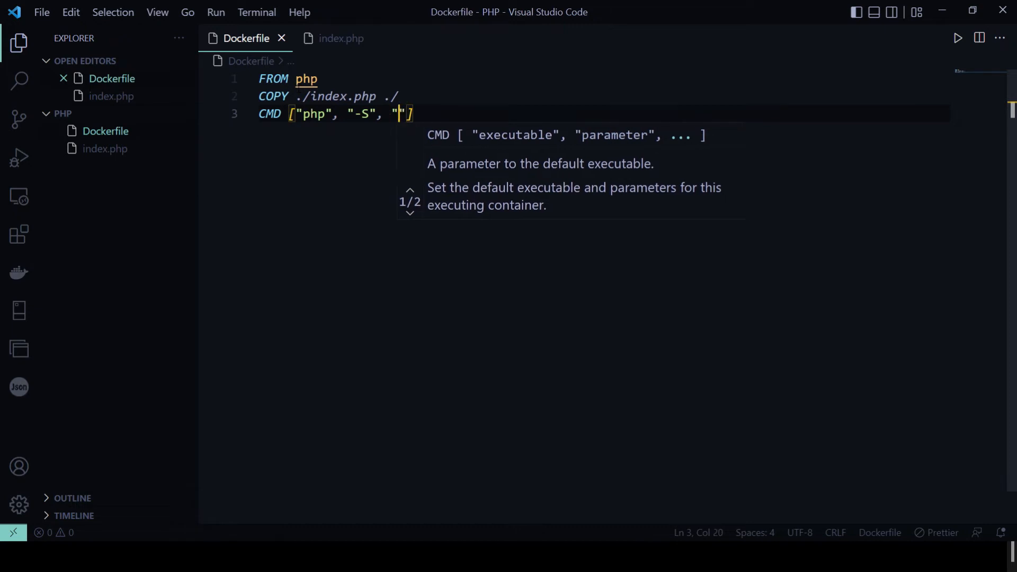
{"action": "type", "text": "0.0.0.0"}
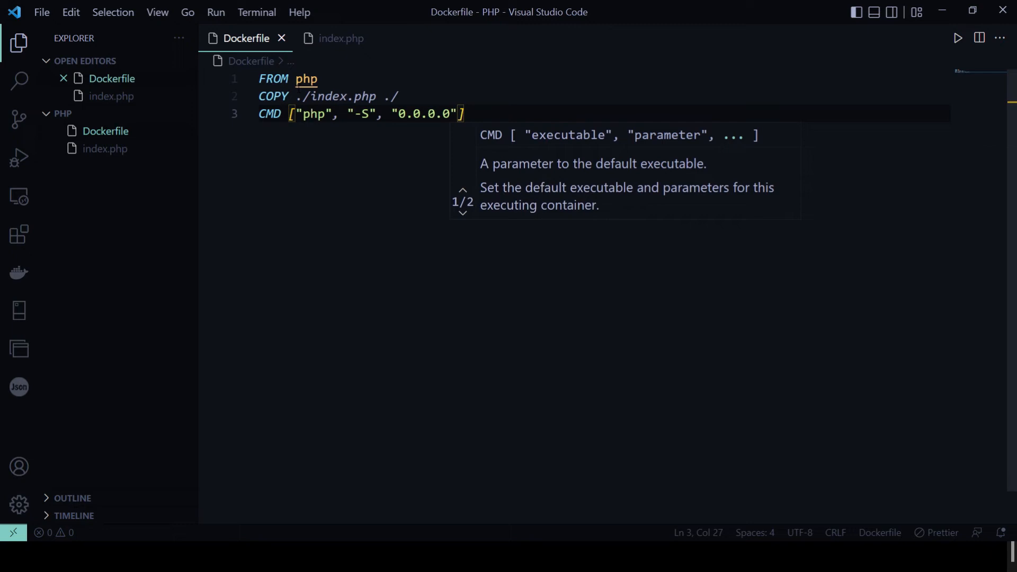
{"action": "type", "text": ":"}
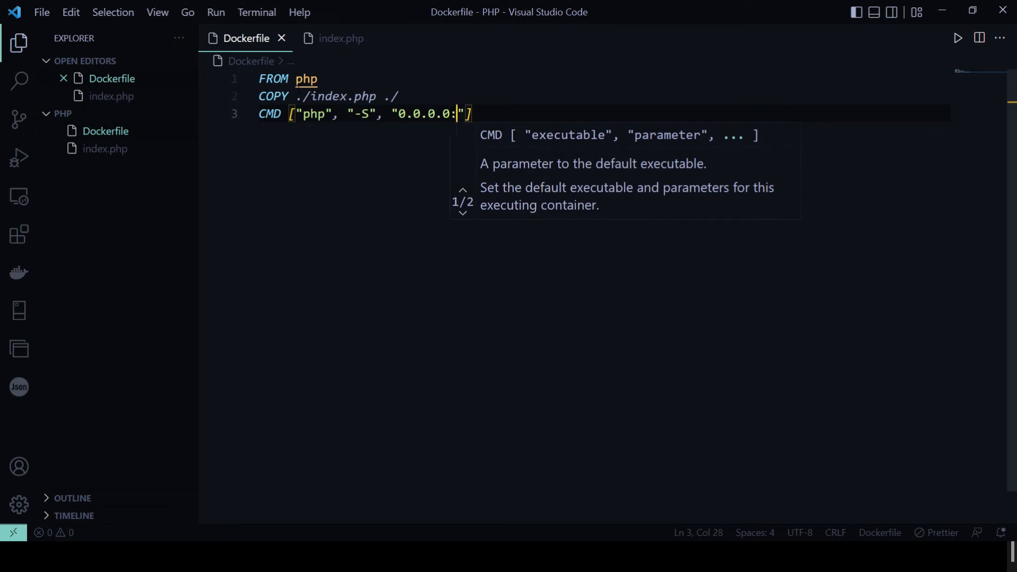
{"action": "type", "text": "3000"}
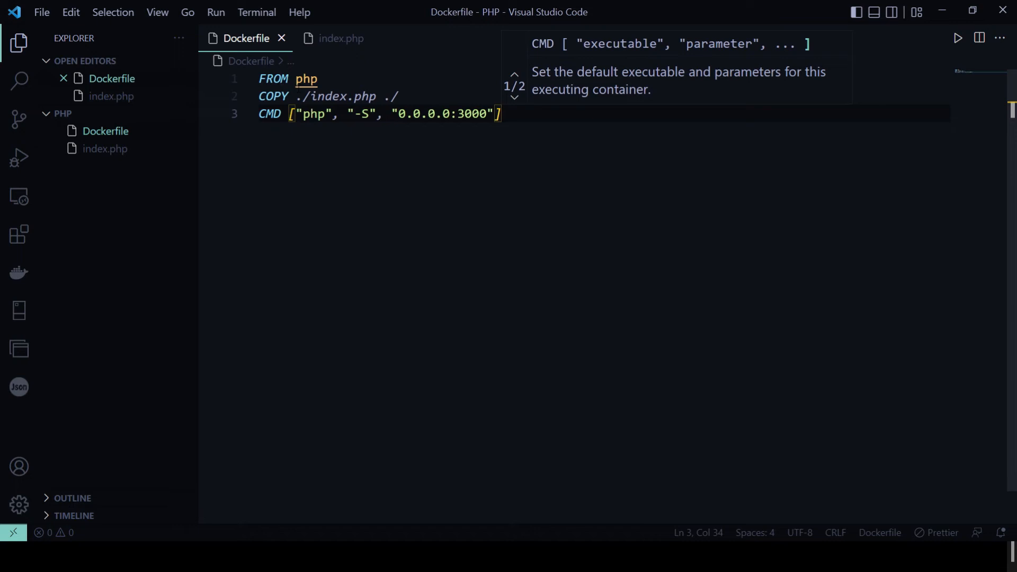
{"action": "left_click", "coordinate": [398, 97]}
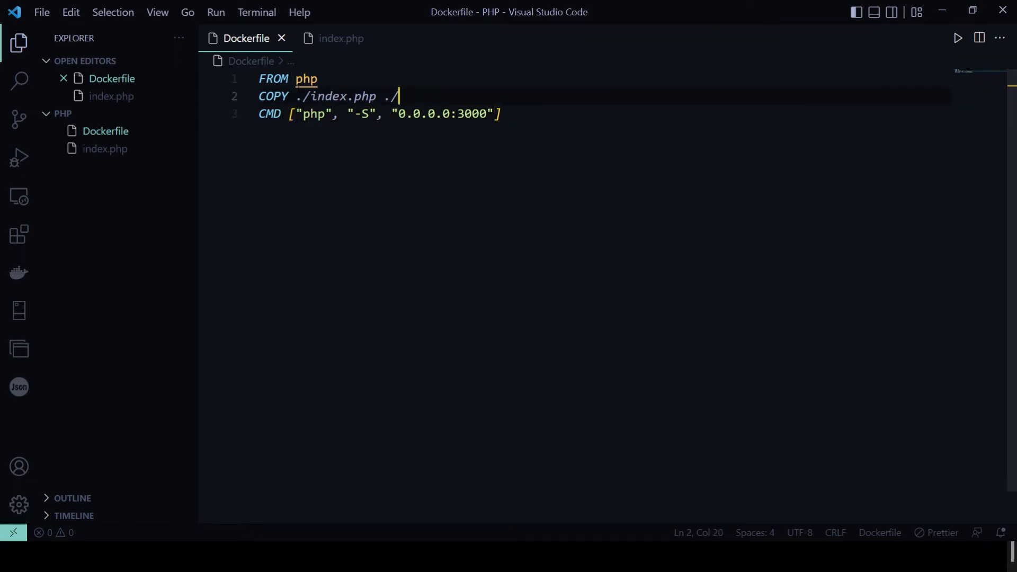
Insert an EXPOSE 3000 line between the COPY and CMD lines.
{"action": "type", "text": "E"}
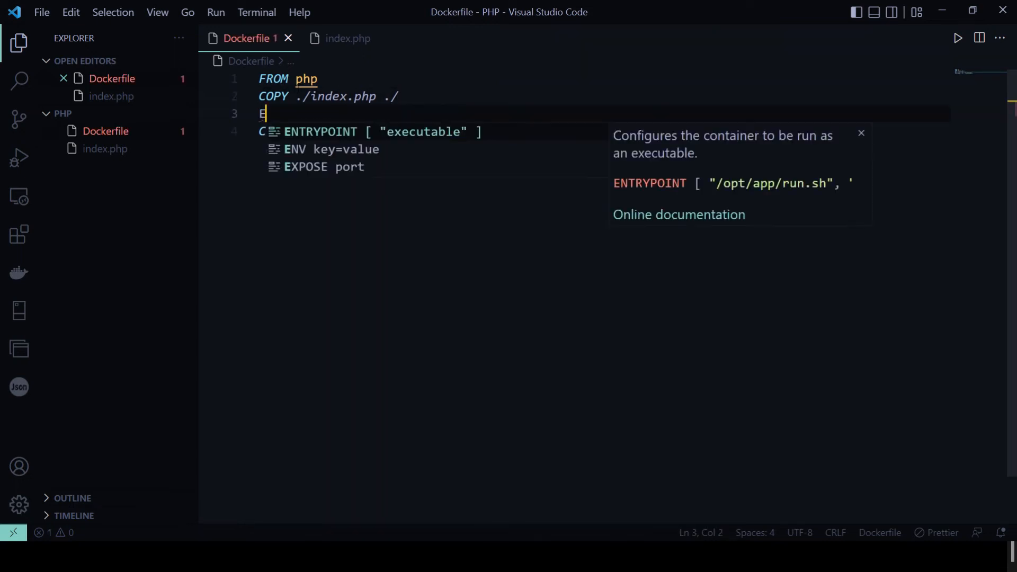
{"action": "type", "text": "XPO"}
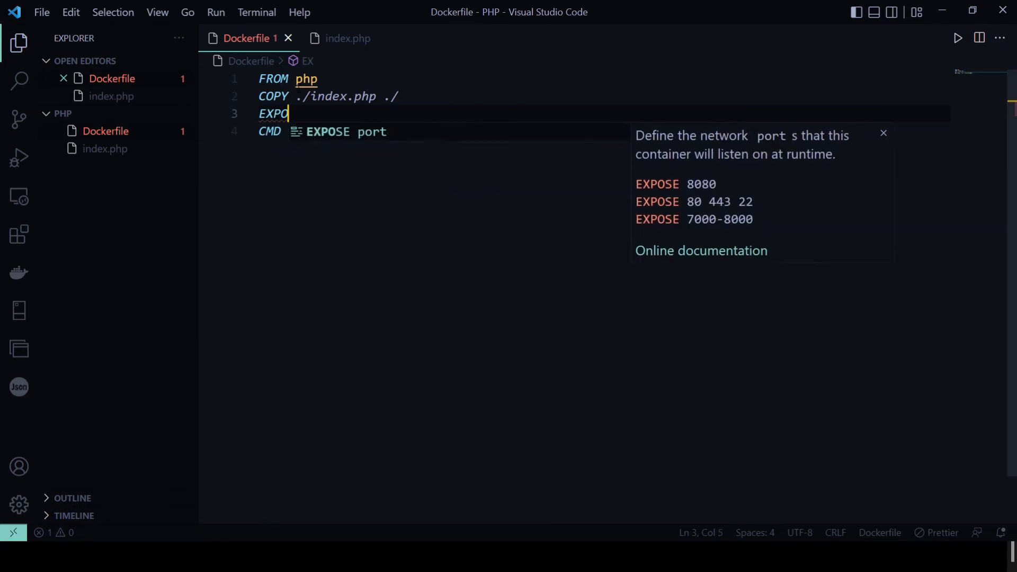
{"action": "type", "text": "SE"}
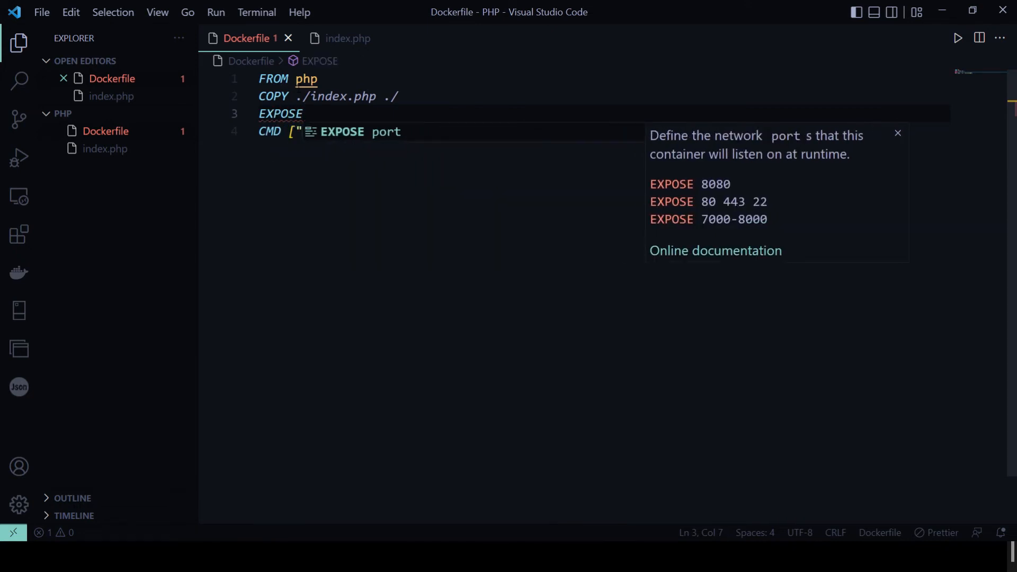
{"action": "type", "text": "3000"}
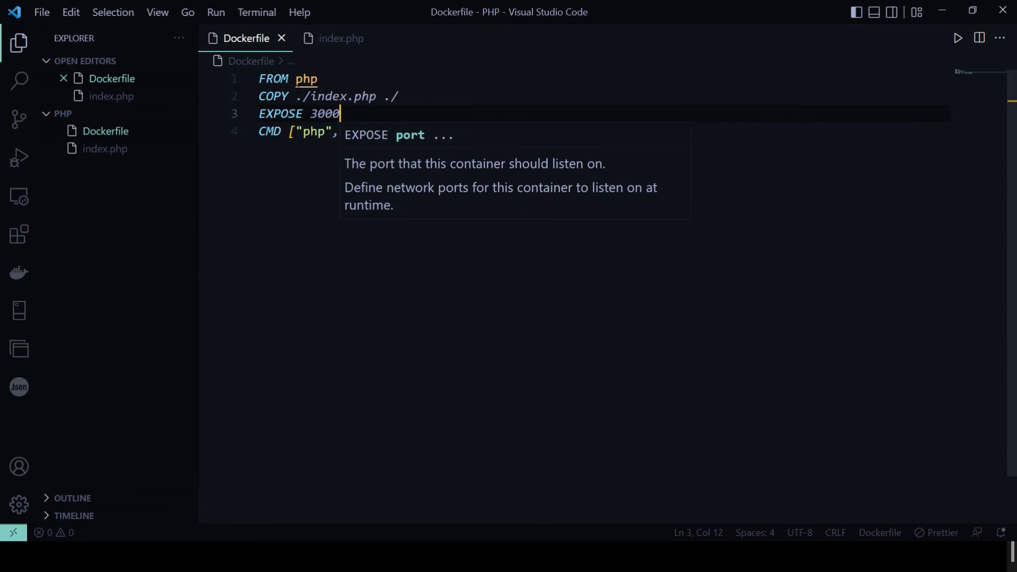
{"action": "type", "text": "\"-S\", \"0.0.0.0:3000\"]"}
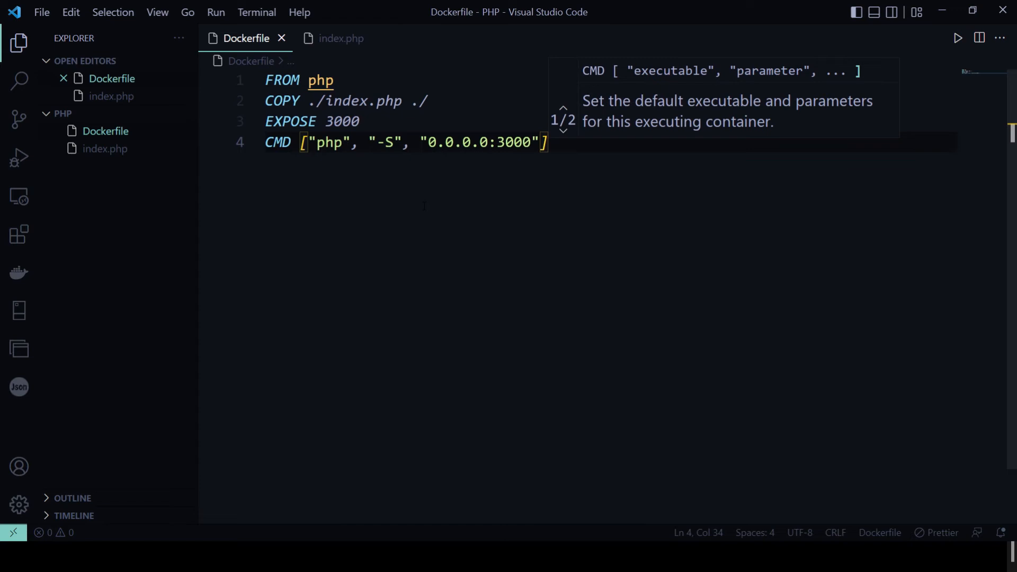
In a new integrated terminal, build the image with docker build . -t w3cloudhub/php.
{"action": "left_click", "coordinate": [256, 11]}
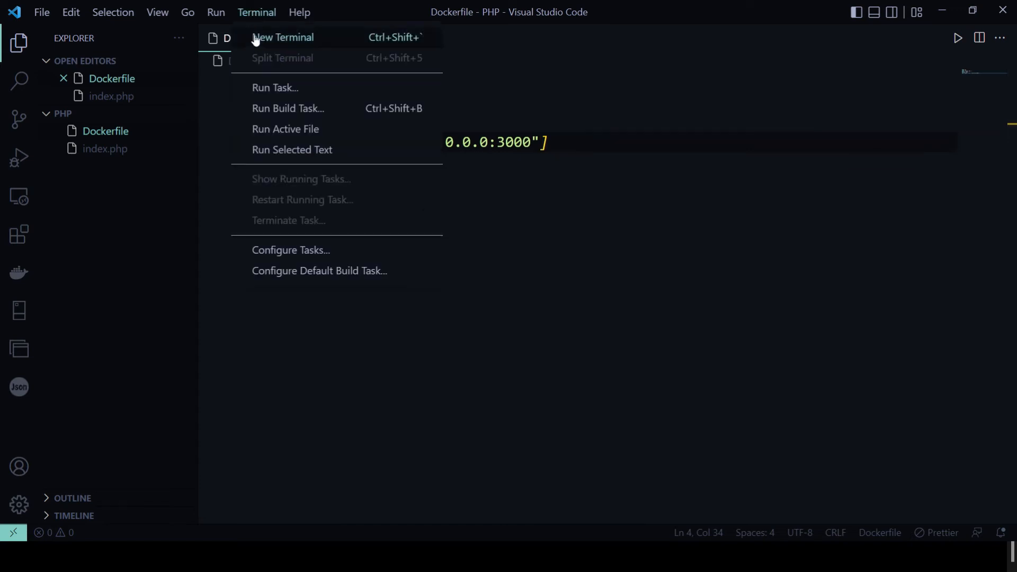
{"action": "left_click", "coordinate": [283, 37]}
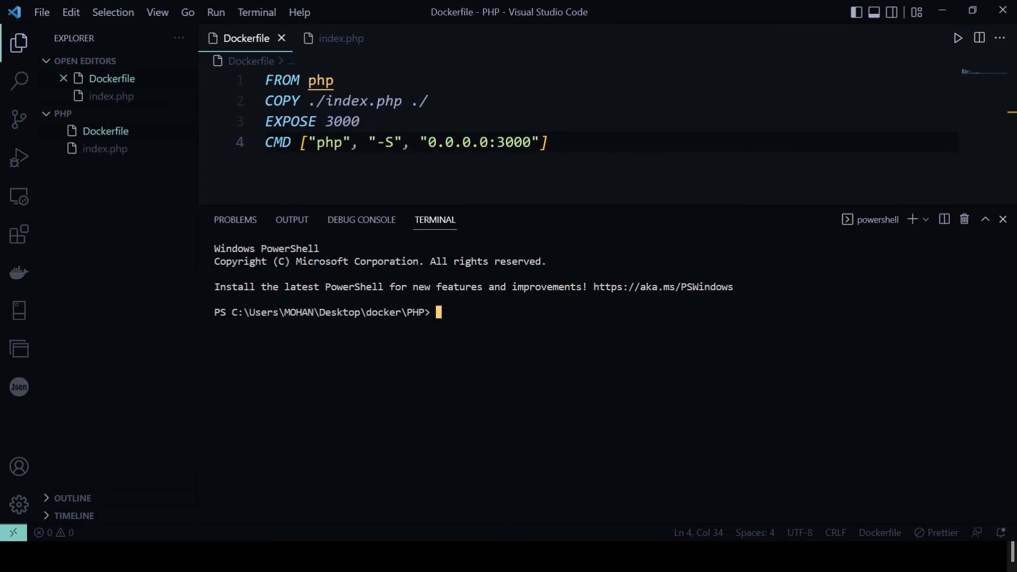
{"action": "type", "text": "docker"}
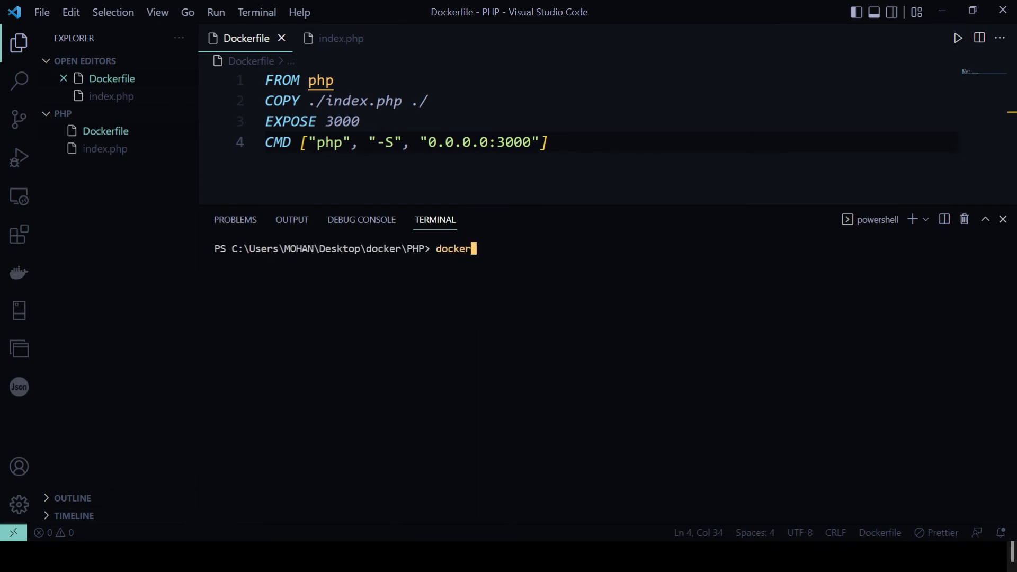
{"action": "type", "text": "build"}
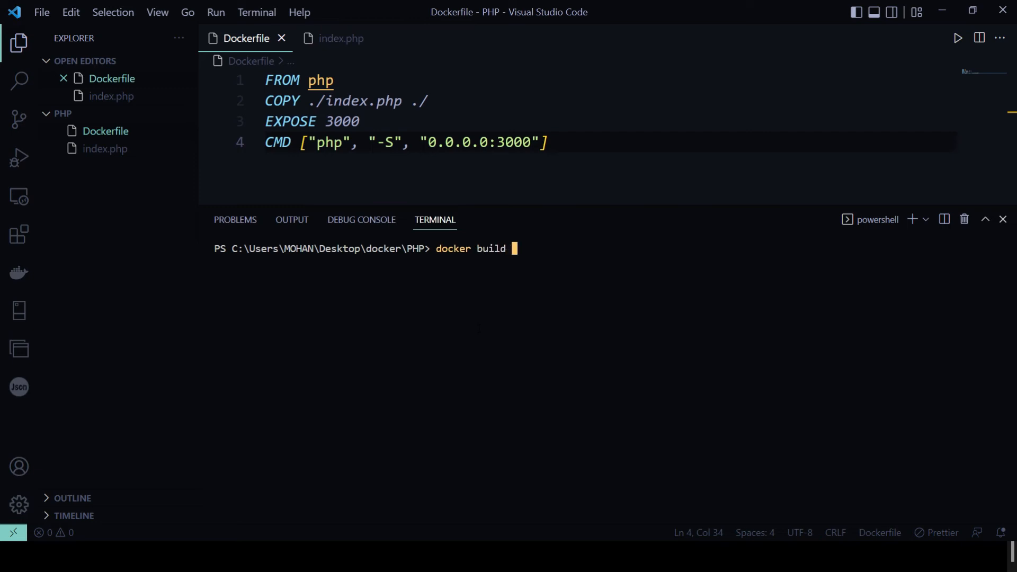
{"action": "type", "text": ". -t w"}
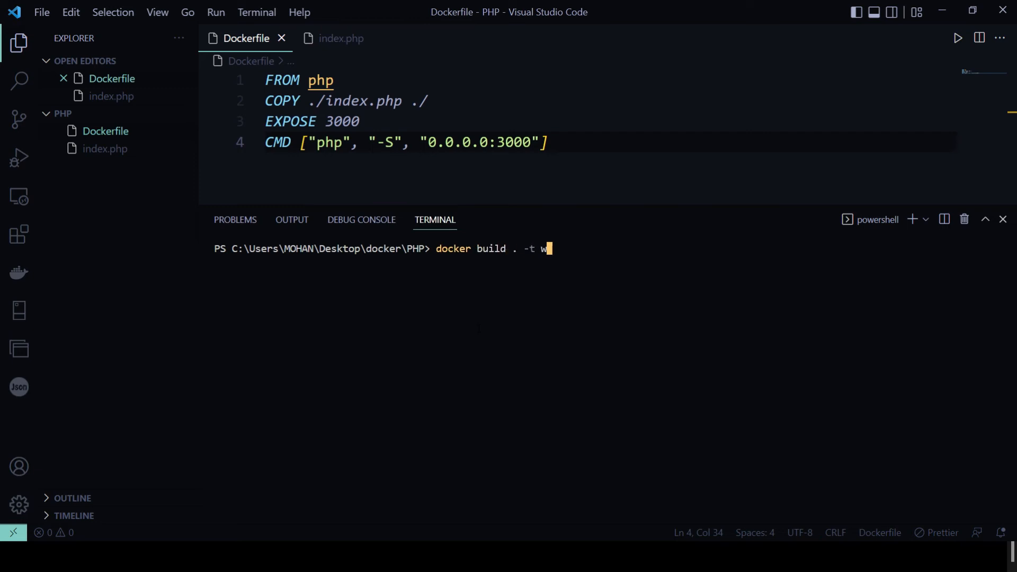
{"action": "type", "text": "3cloudhub/php"}
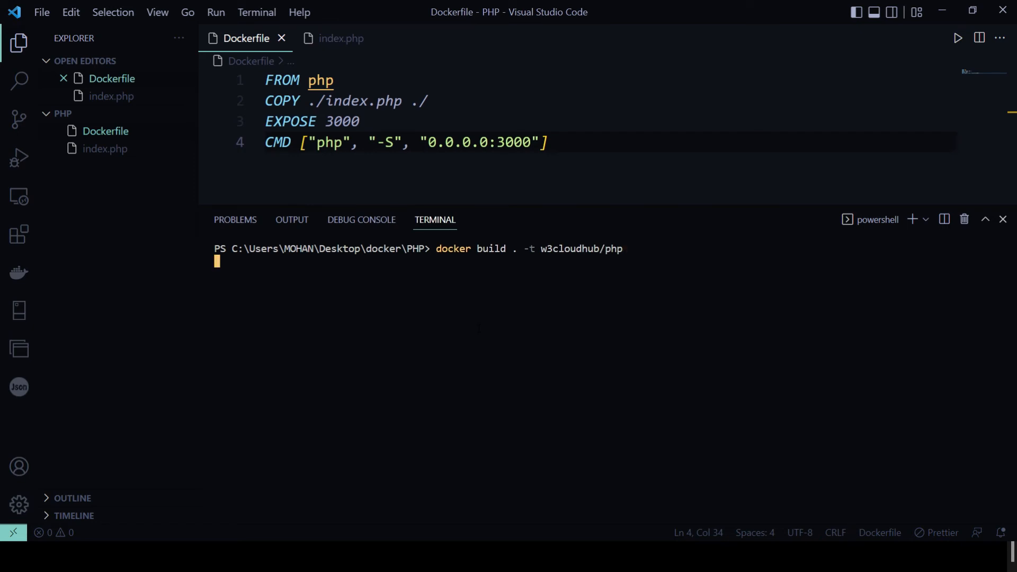
{"action": "key", "text": "Return"}
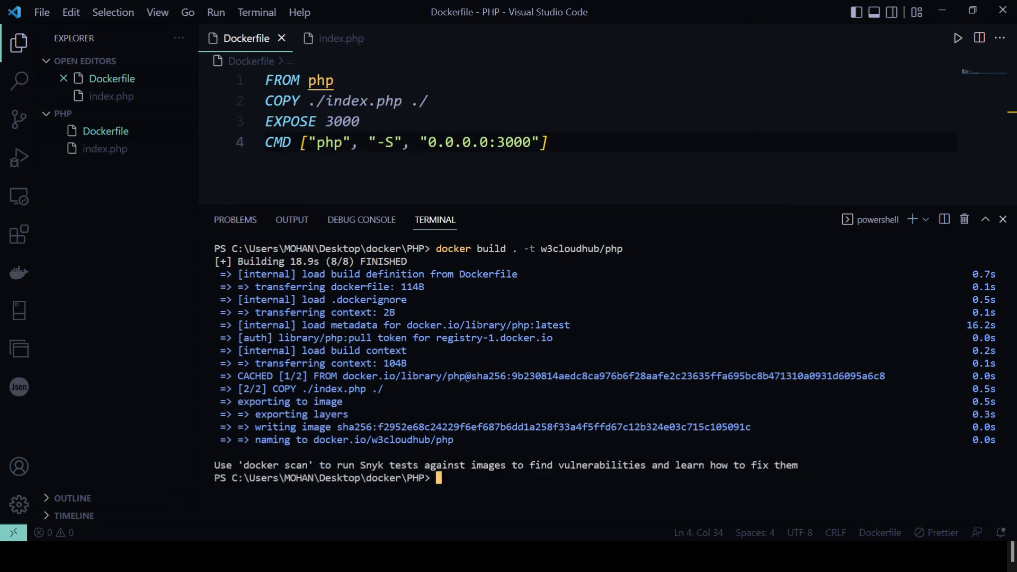
Run a container named php from w3cloudhub/php with port 3000 mapped to 3000.
{"action": "type", "text": "docker run"}
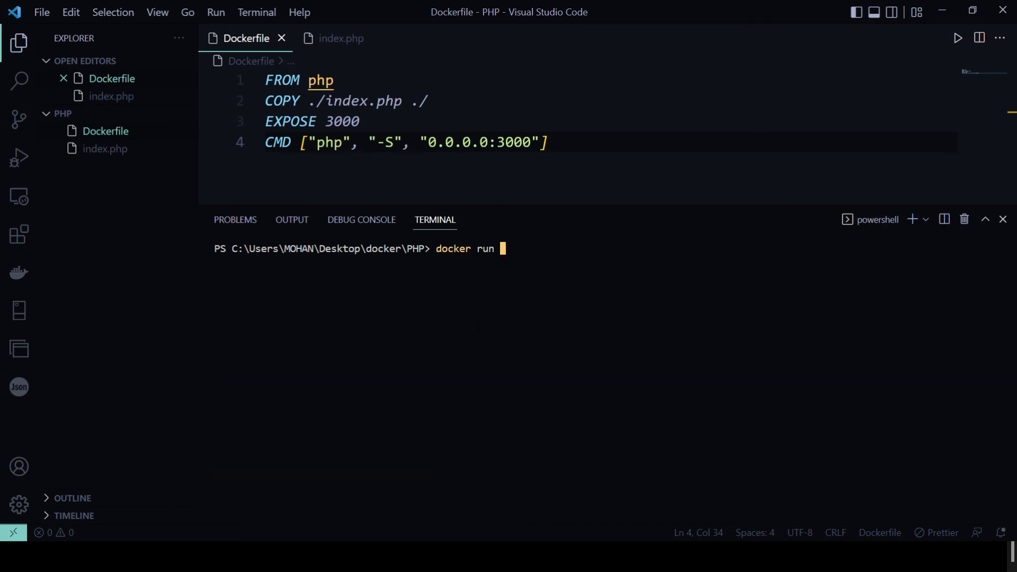
{"action": "type", "text": "--name"}
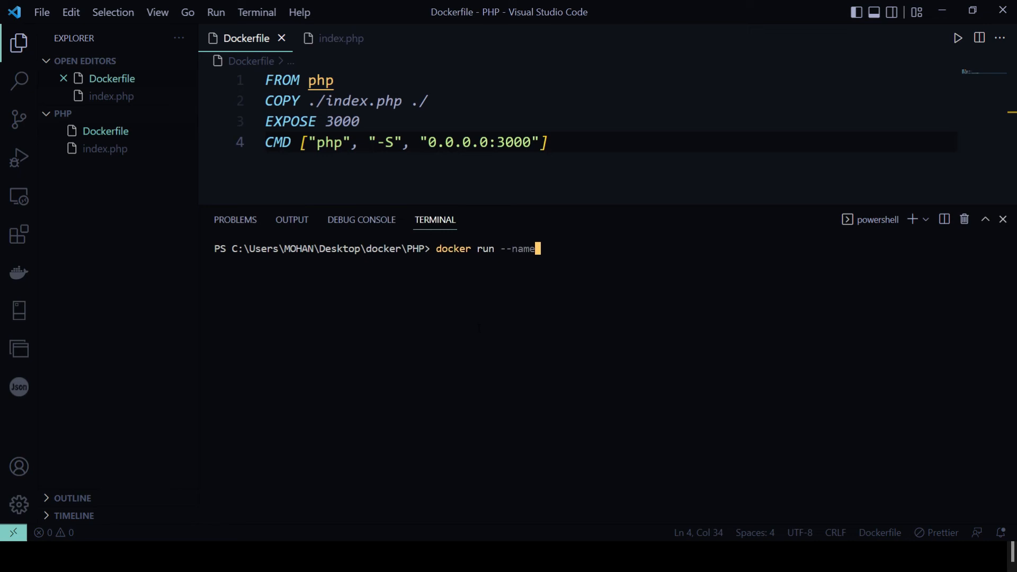
{"action": "type", "text": "=php"}
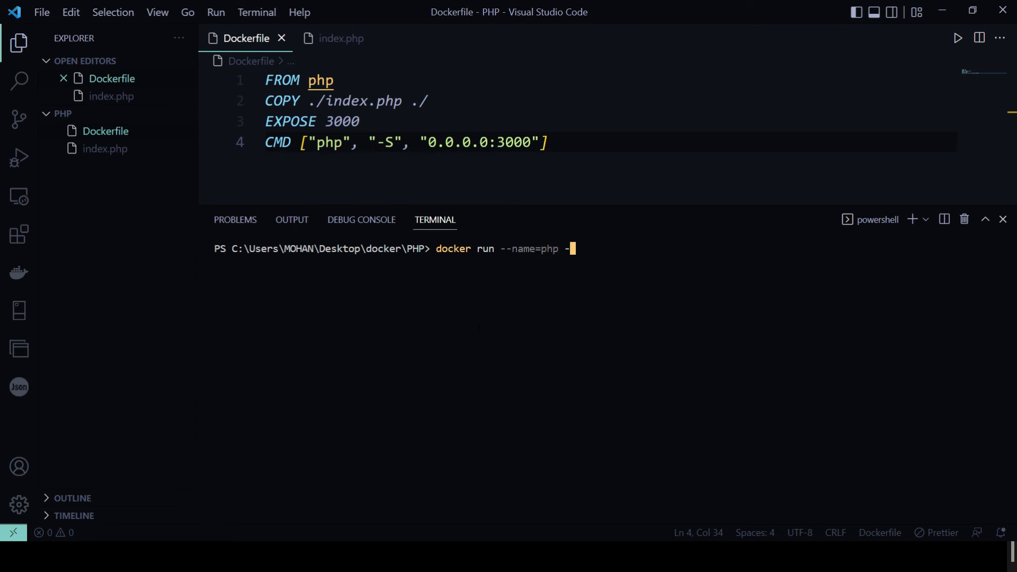
{"action": "type", "text": "-p"}
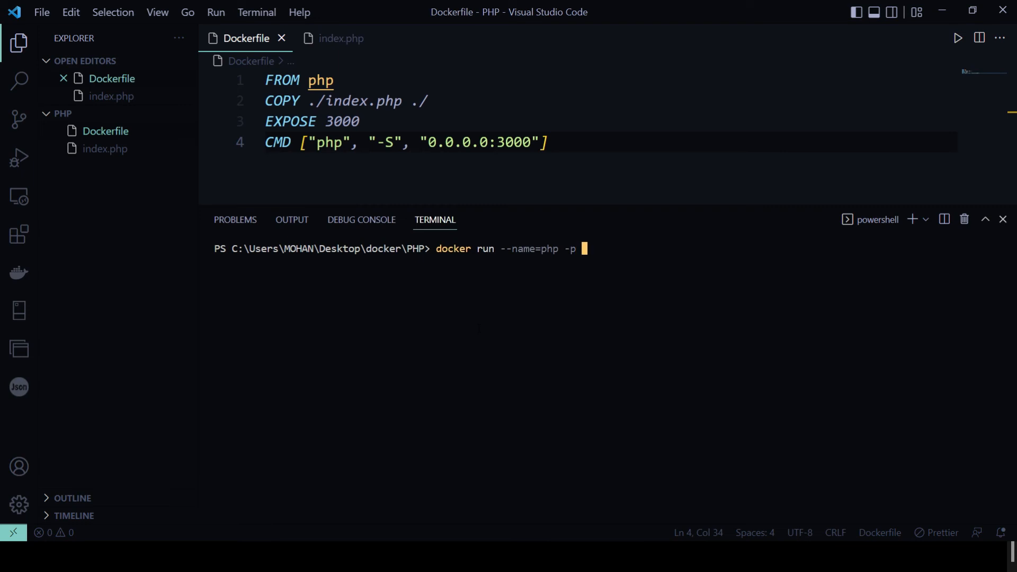
{"action": "type", "text": "=30"}
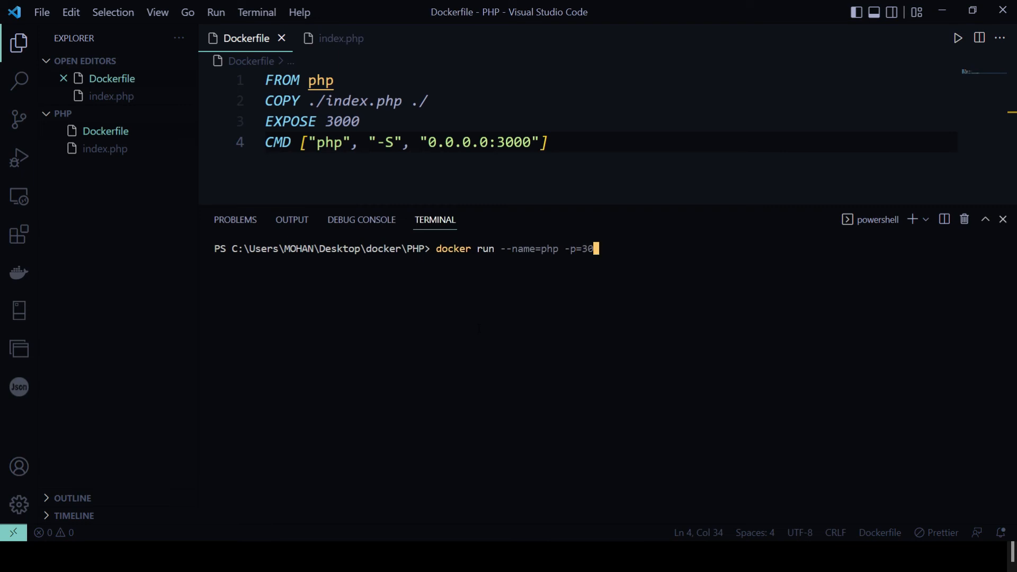
{"action": "type", "text": "00"}
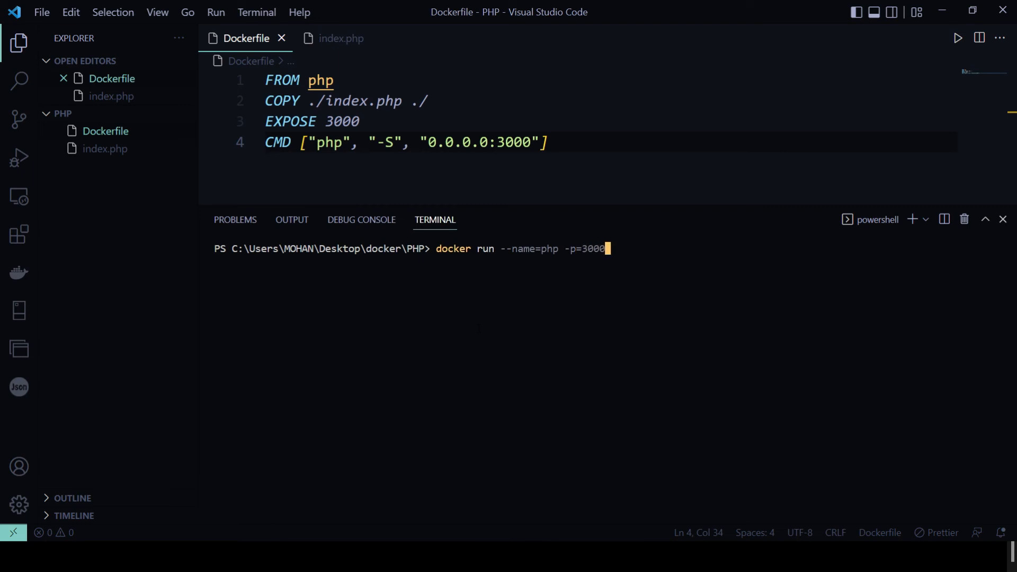
{"action": "type", "text": ":3000"}
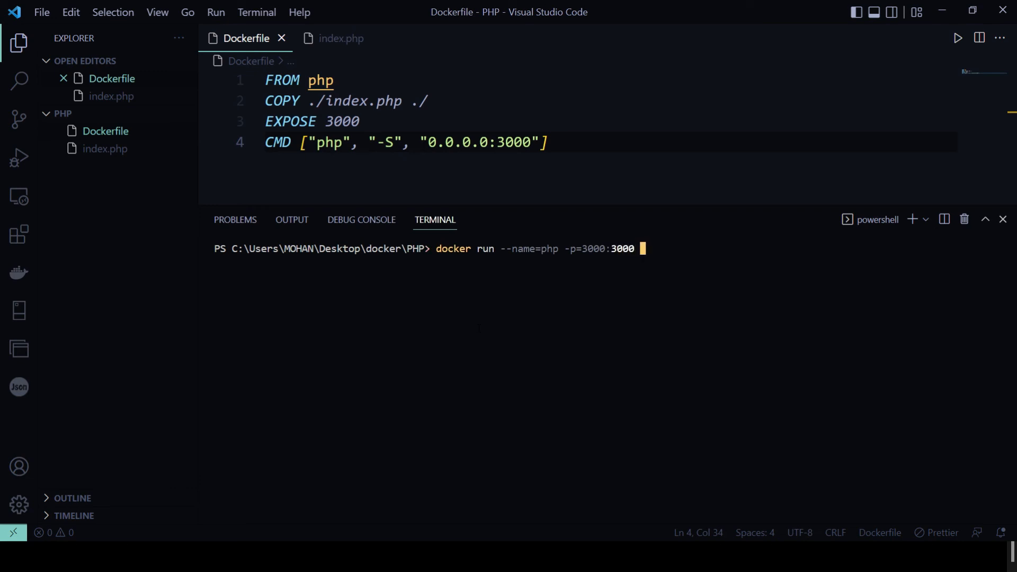
{"action": "type", "text": "w3clo"}
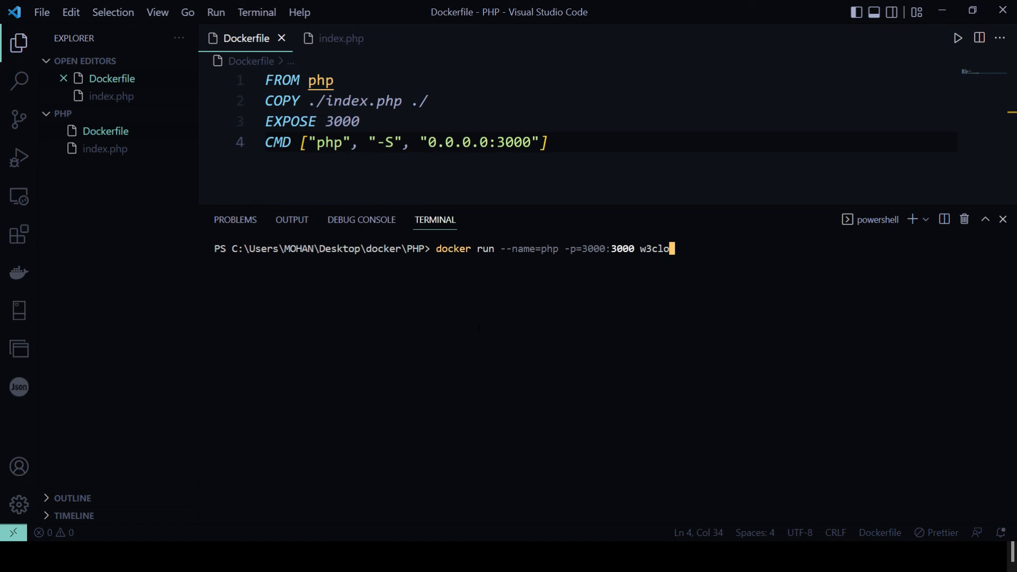
{"action": "type", "text": "udhub"}
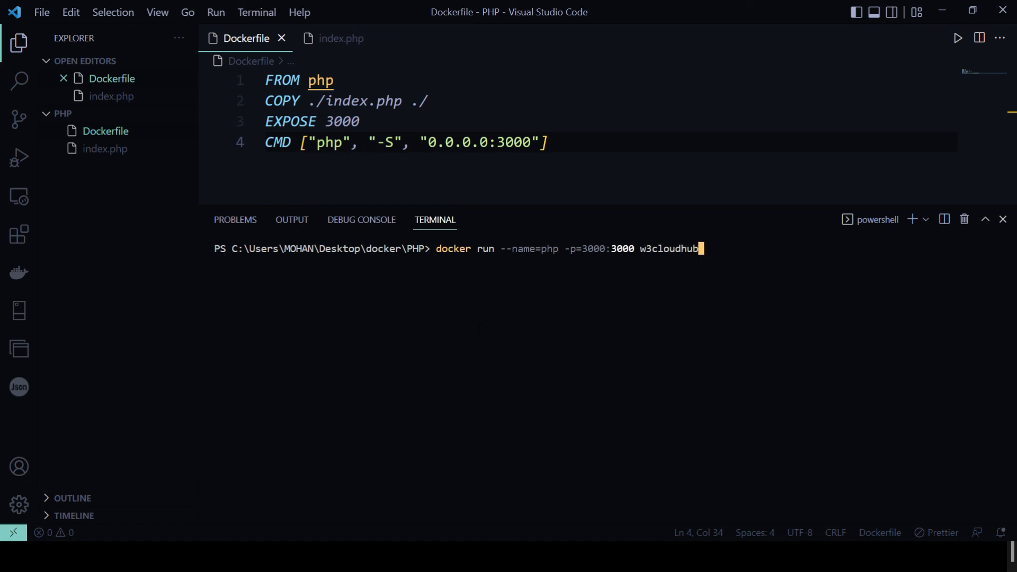
{"action": "type", "text": "/"}
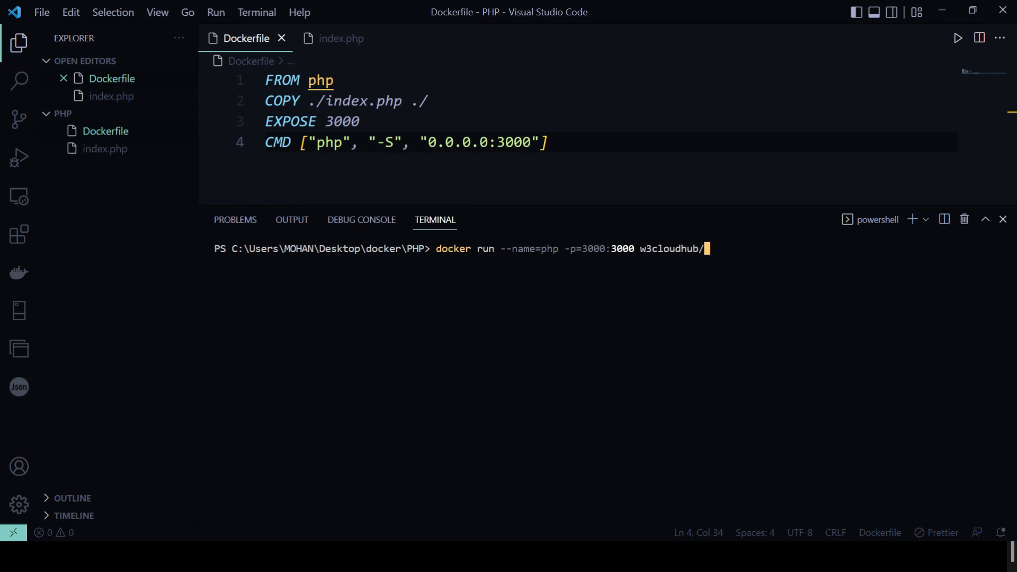
{"action": "type", "text": "php"}
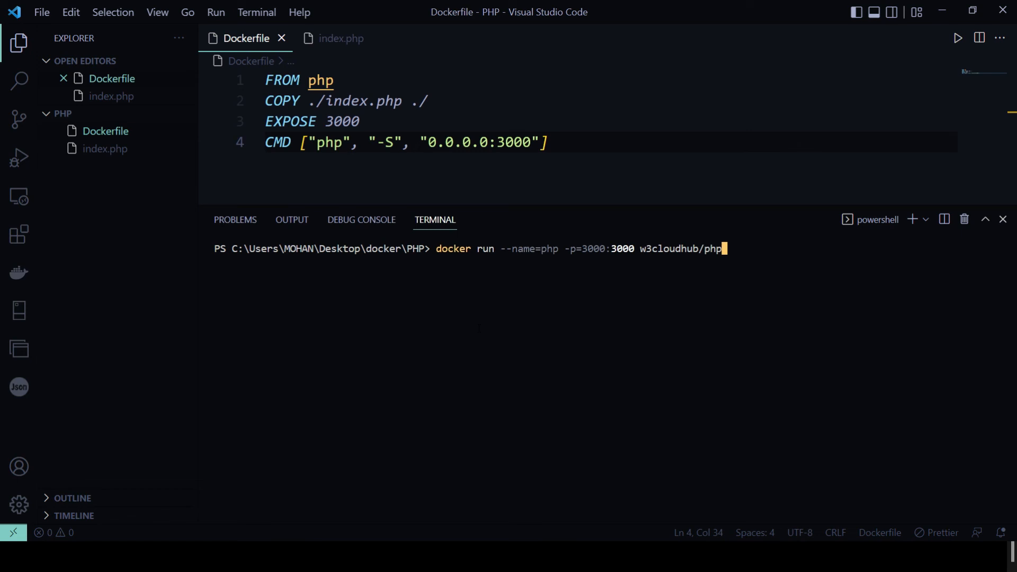
{"action": "key", "text": "Return"}
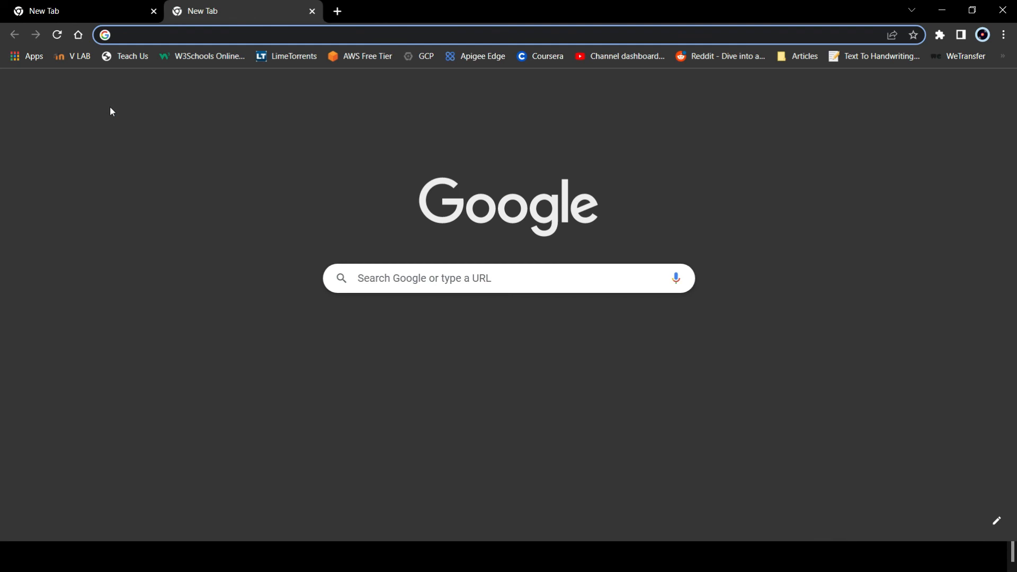
Browse to localhost:3000 in Chrome and view the Hello world from a php container page.
{"action": "type", "text": "localhost:3000"}
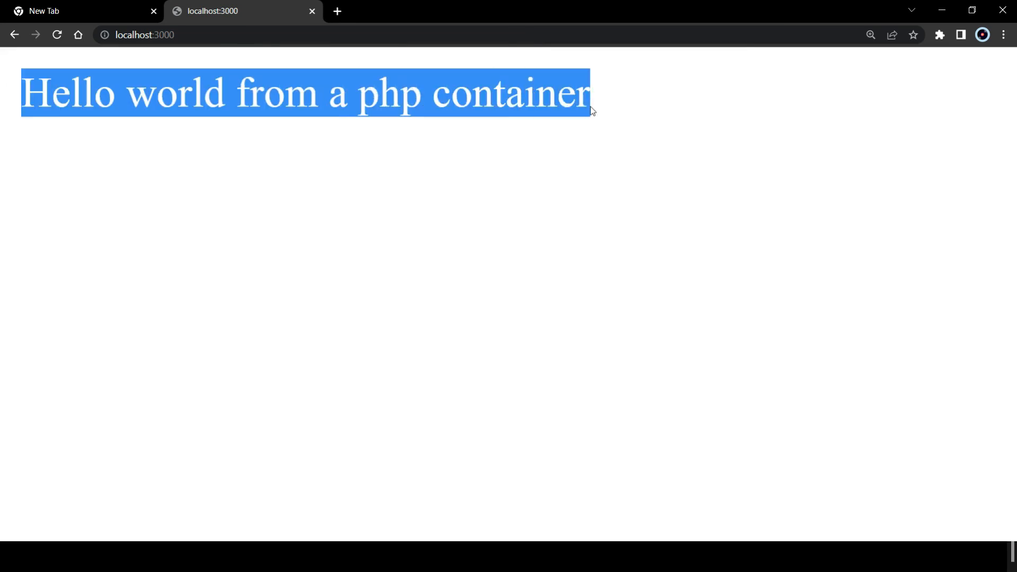
{"action": "left_click", "coordinate": [610, 110]}
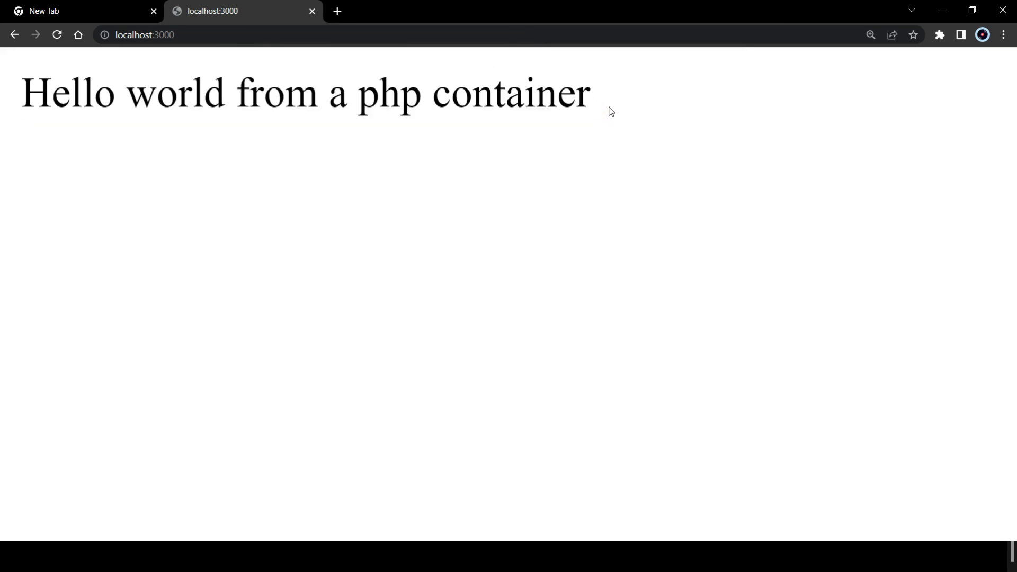